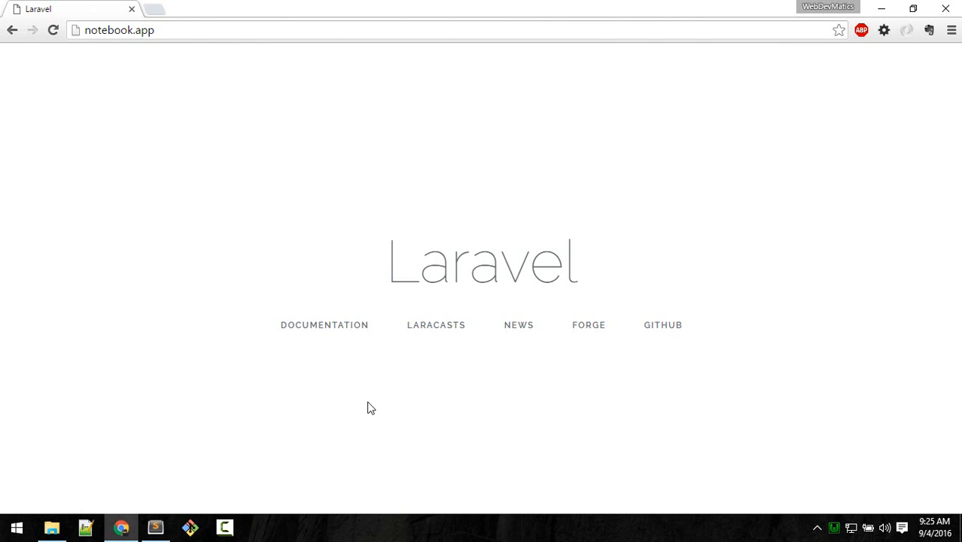
mouse_move(167, 58)
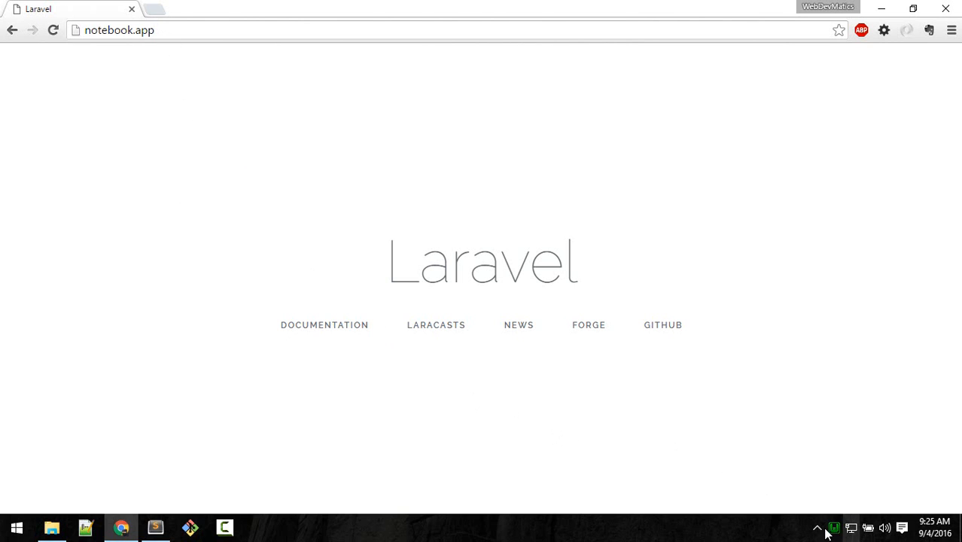
mouse_move(846, 500)
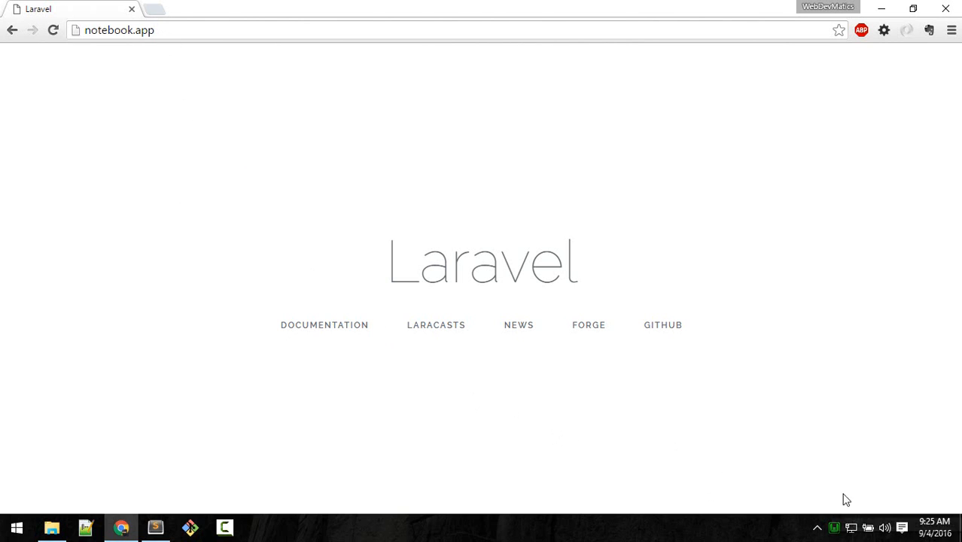
Check the local server's active PHP version and add the notebookapp folder to Sublime Text
left_click(838, 516)
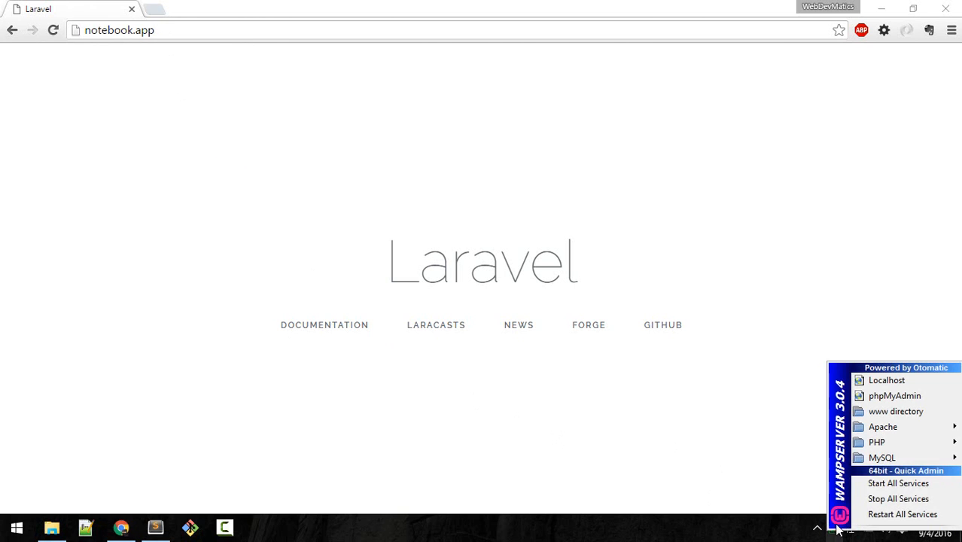
left_click(876, 442)
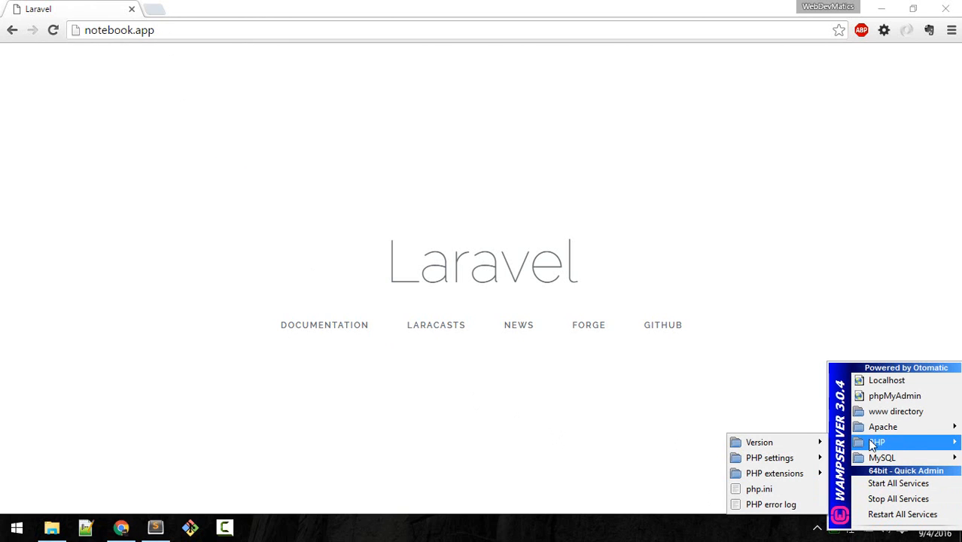
mouse_move(758, 442)
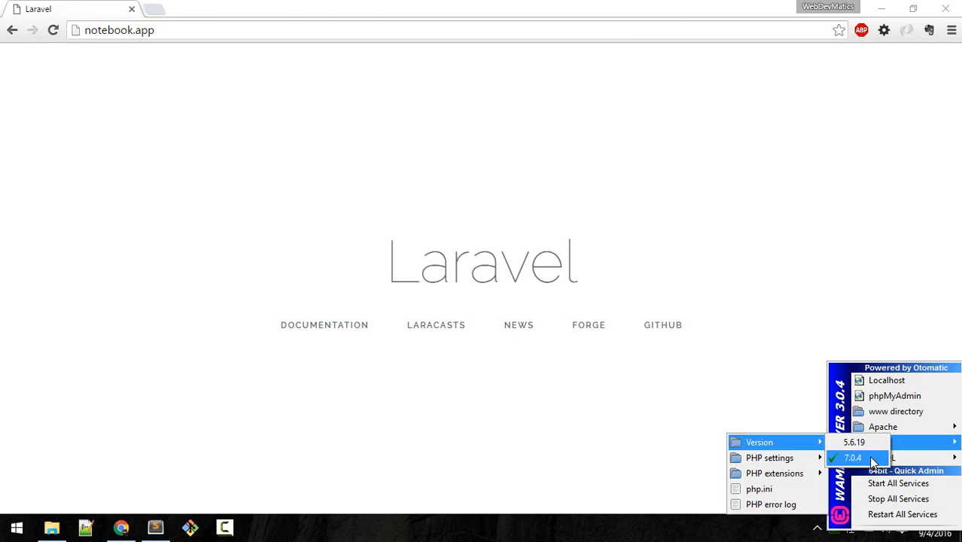
mouse_move(869, 462)
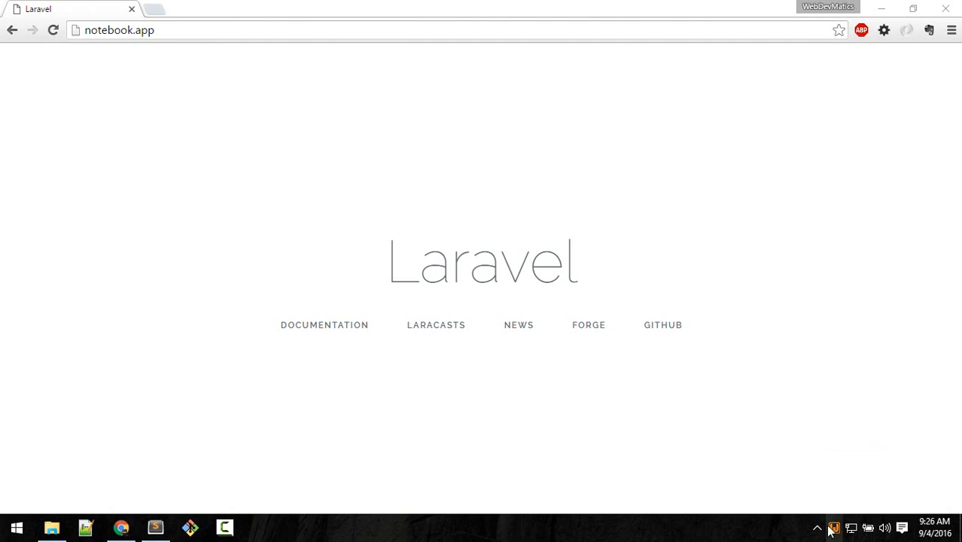
mouse_move(780, 536)
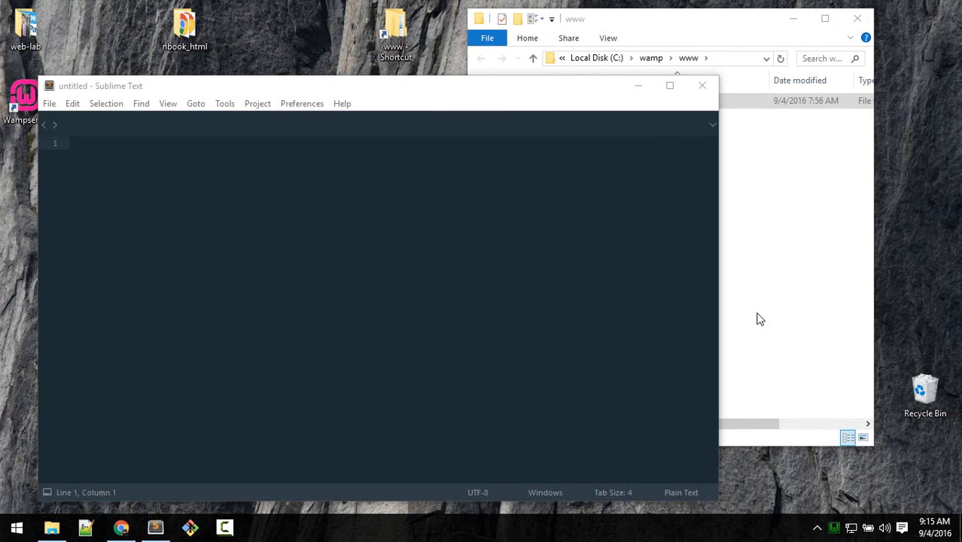
mouse_move(787, 343)
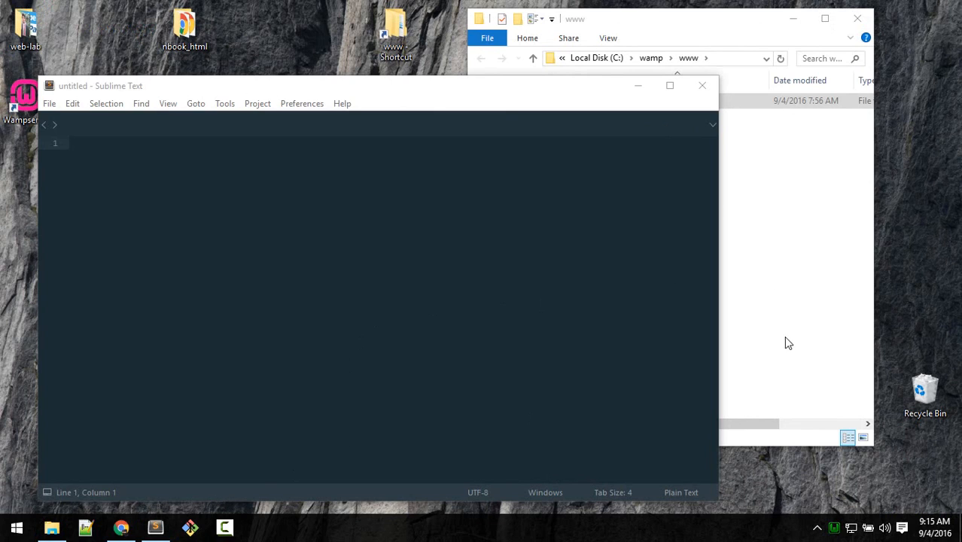
left_click(628, 100)
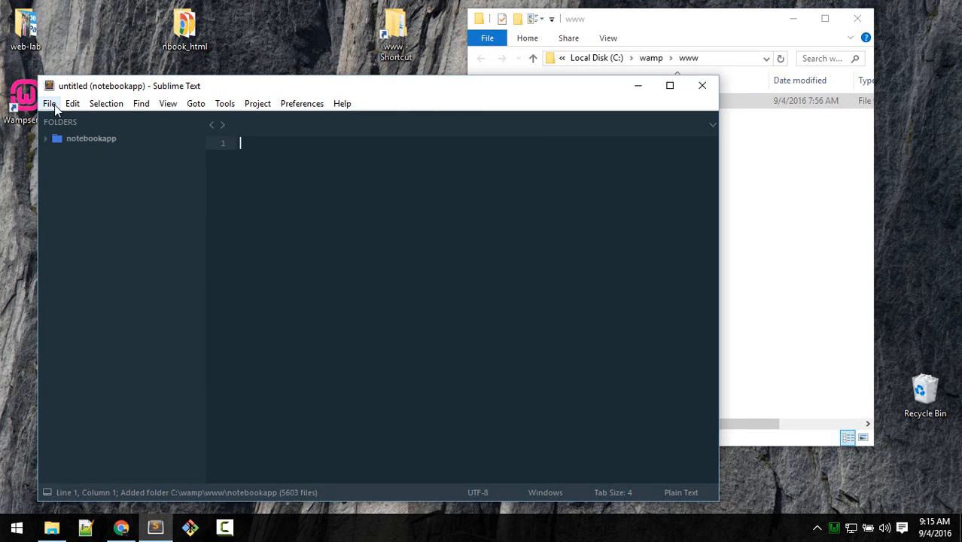
Open routes/web.php and select the slash in the default home route path
left_click(49, 103)
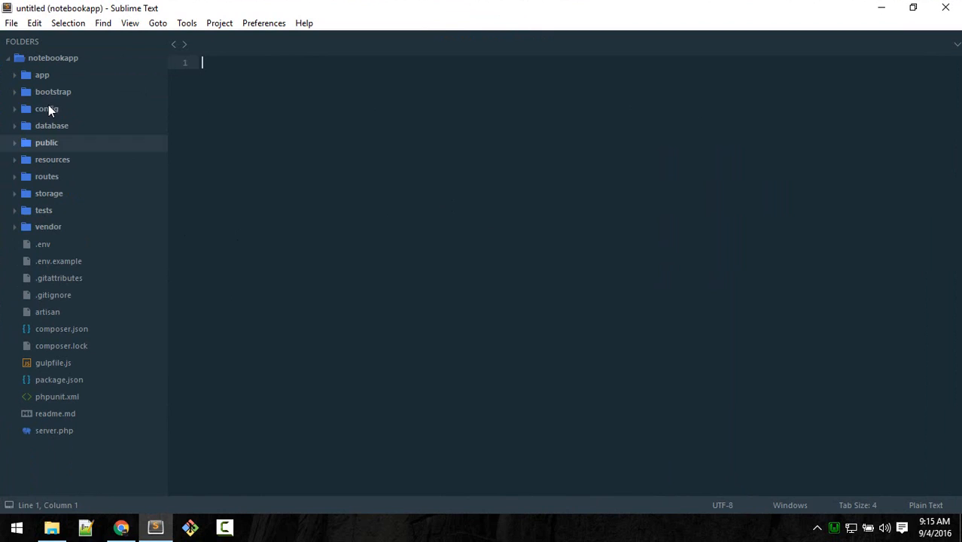
mouse_move(59, 188)
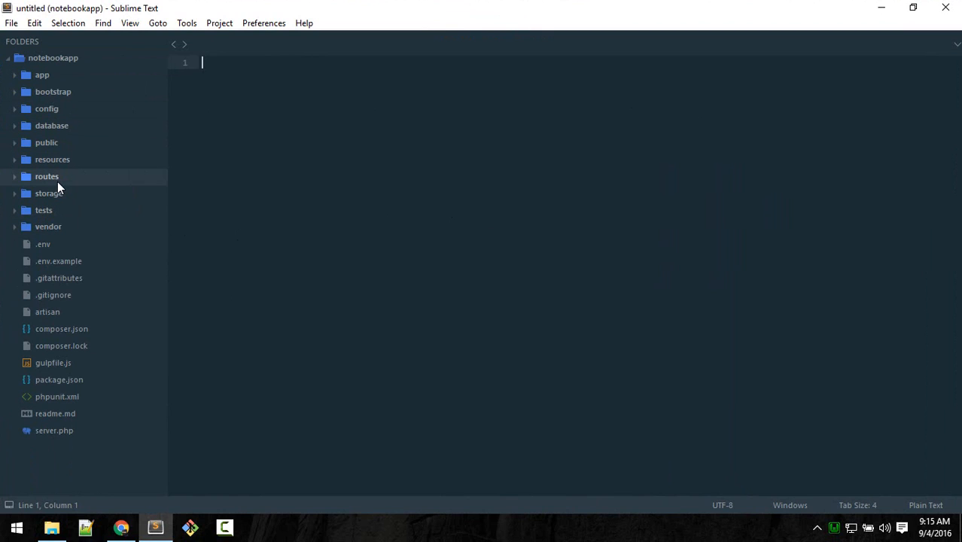
mouse_move(67, 185)
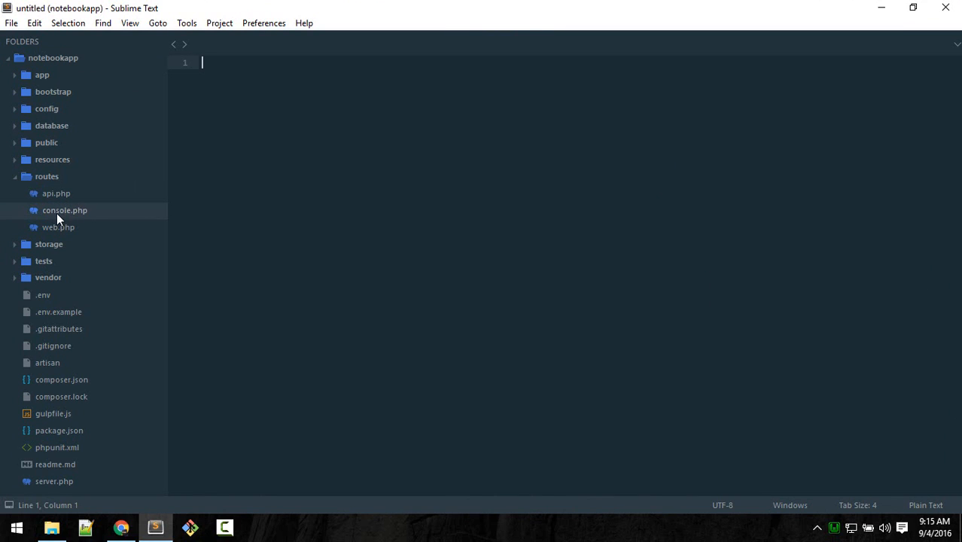
mouse_move(67, 218)
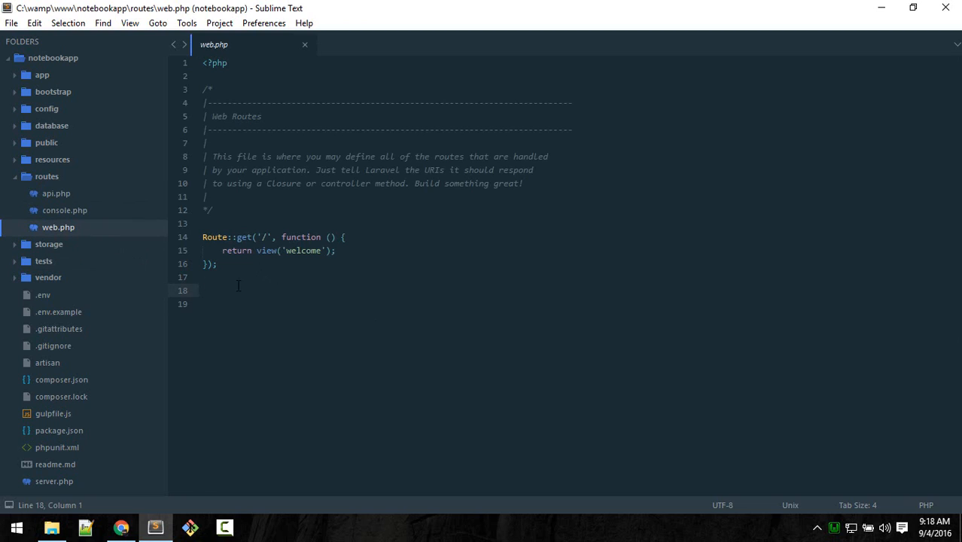
left_click(249, 278)
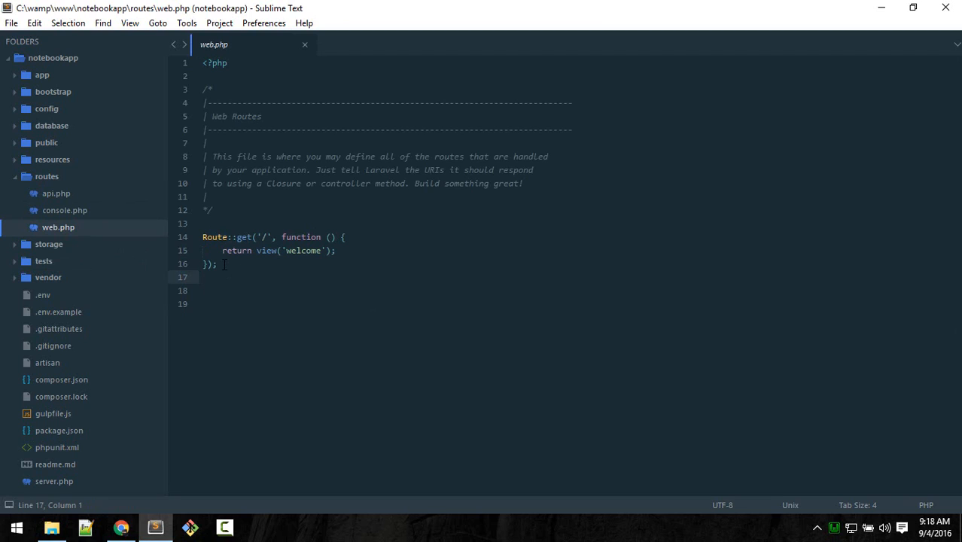
left_click(265, 236)
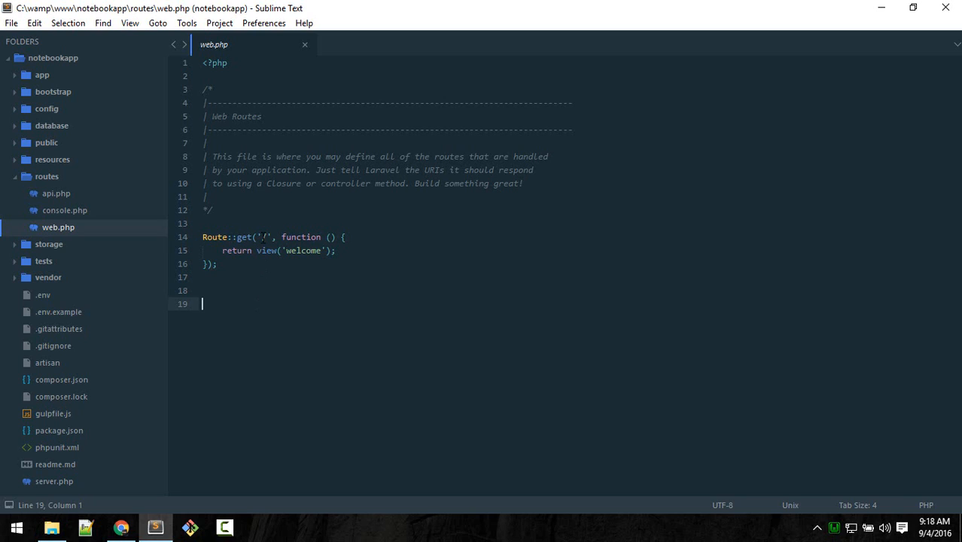
double_click(264, 237)
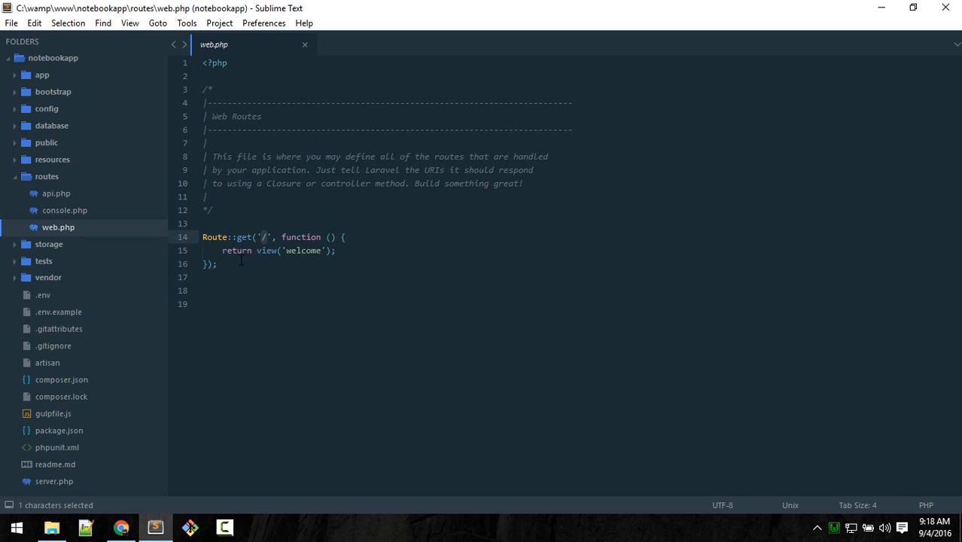
left_click(120, 527)
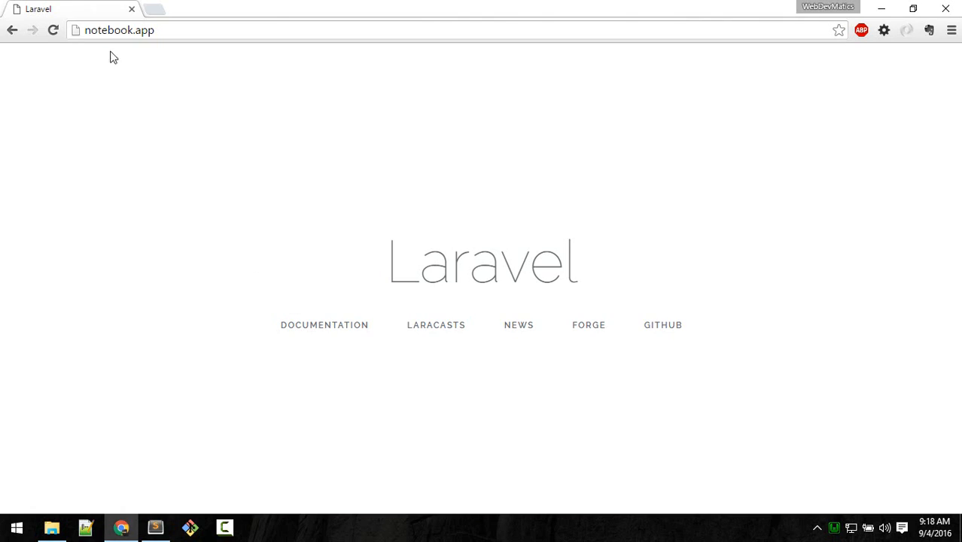
mouse_move(177, 56)
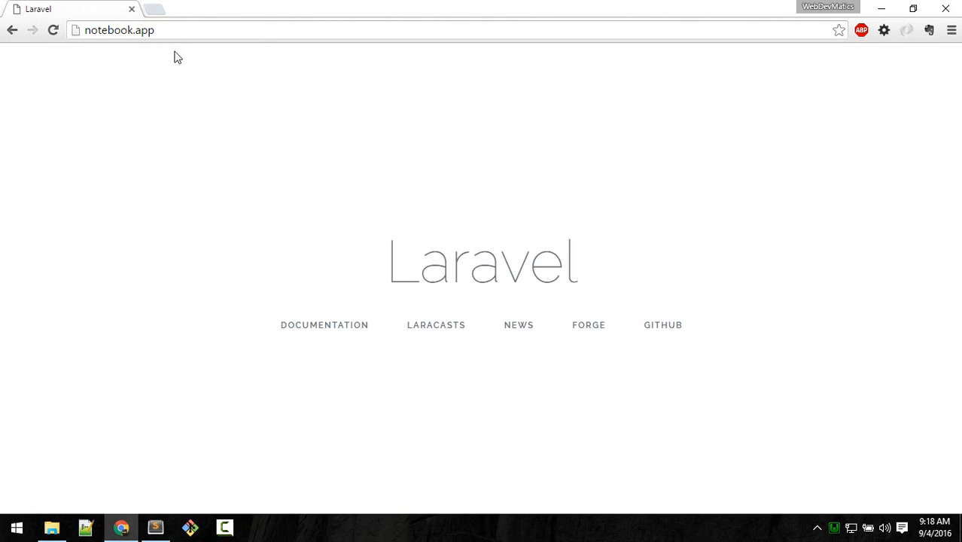
left_click(155, 527)
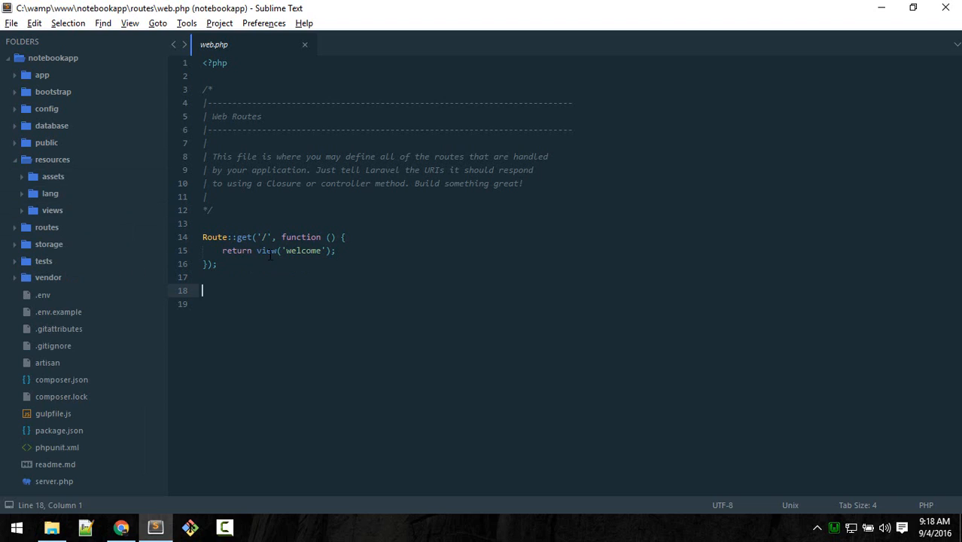
In welcome.blade.php, replace the 'Laravel' title with 'Notebook app' and save
left_click(52, 210)
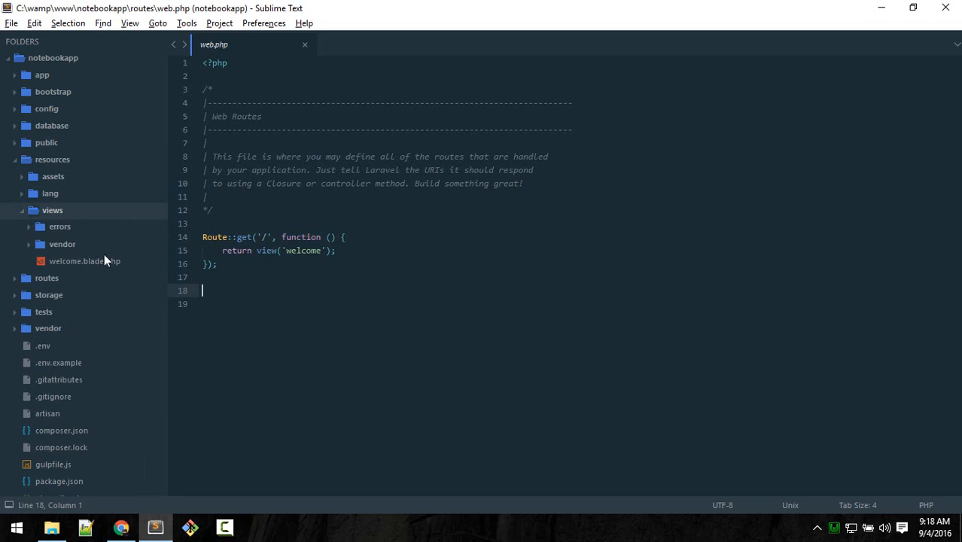
mouse_move(85, 261)
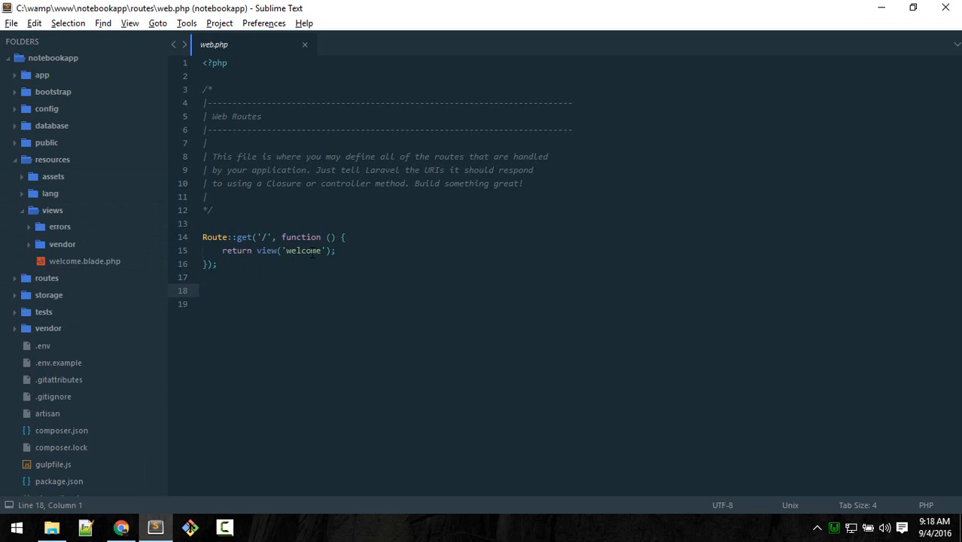
left_click(84, 260)
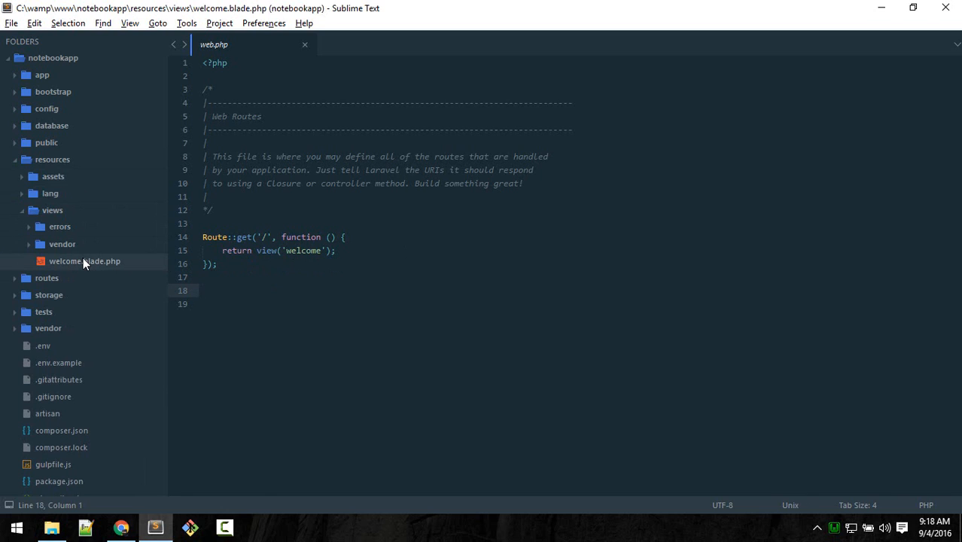
left_click(84, 261)
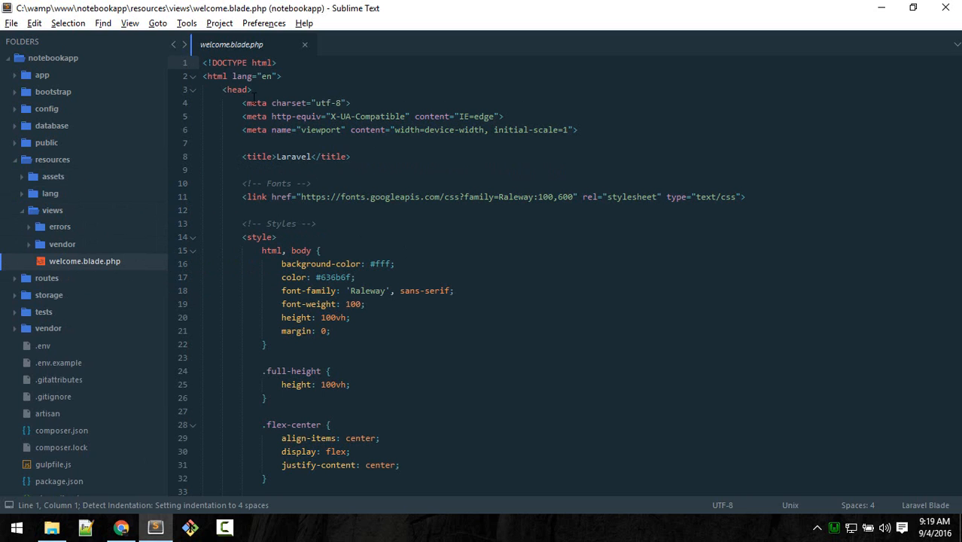
scroll("down", 3)
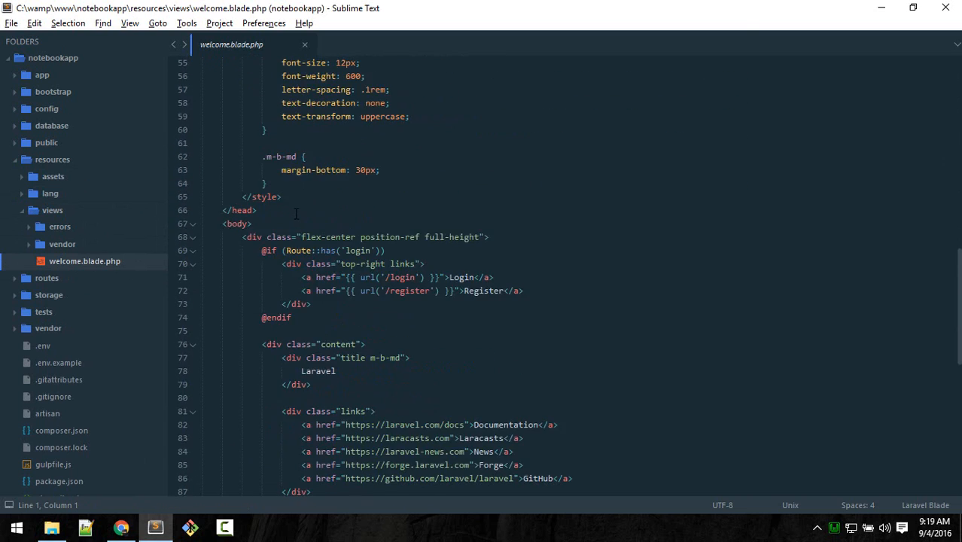
scroll("down", 3)
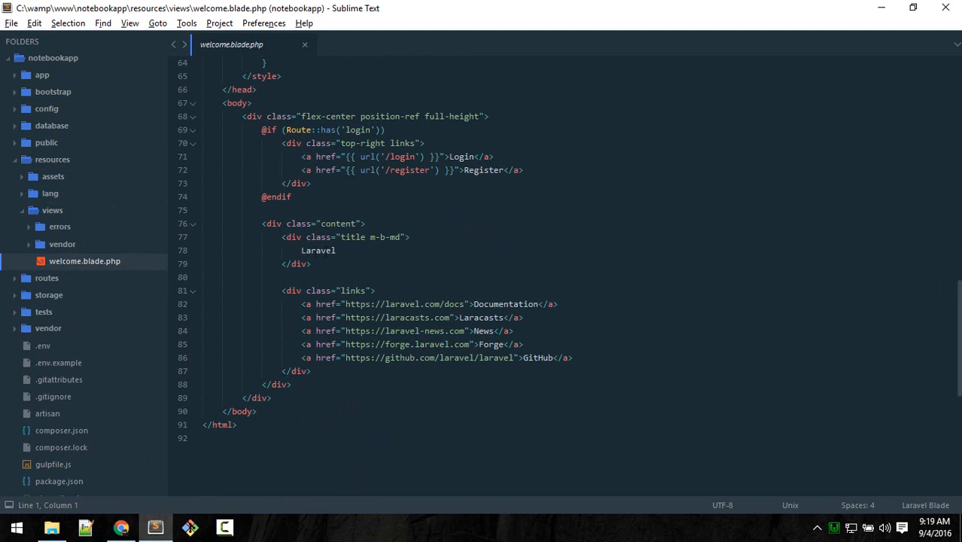
double_click(318, 250)
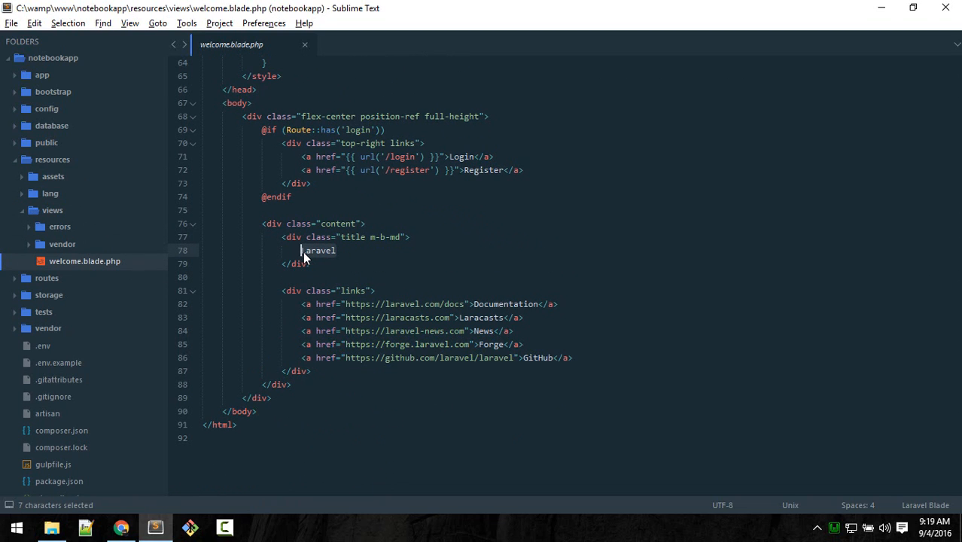
type("Note")
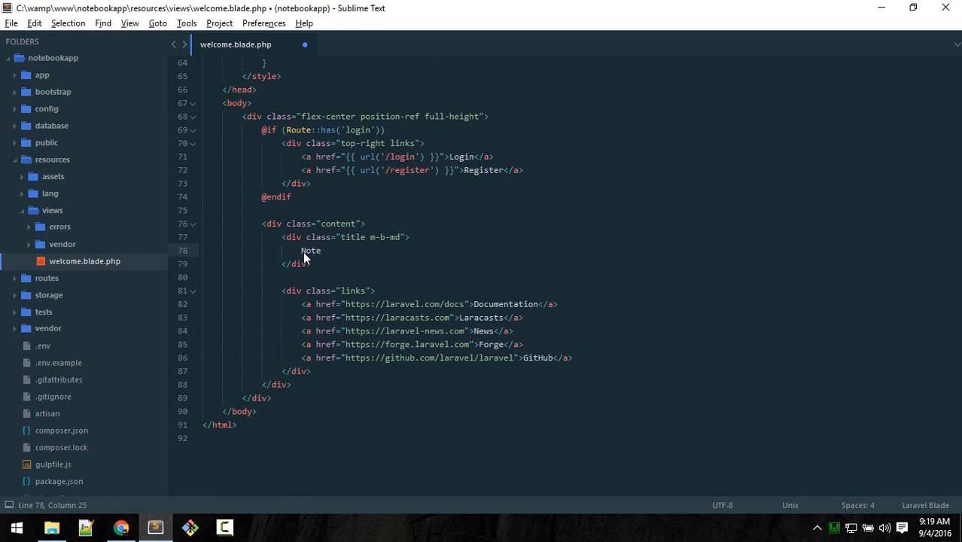
type("book app")
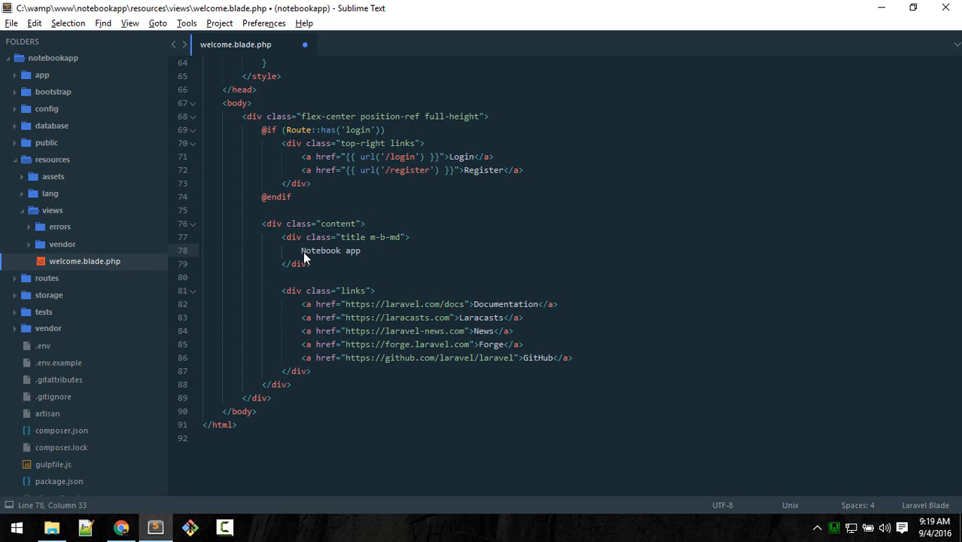
key("ctrl+s")
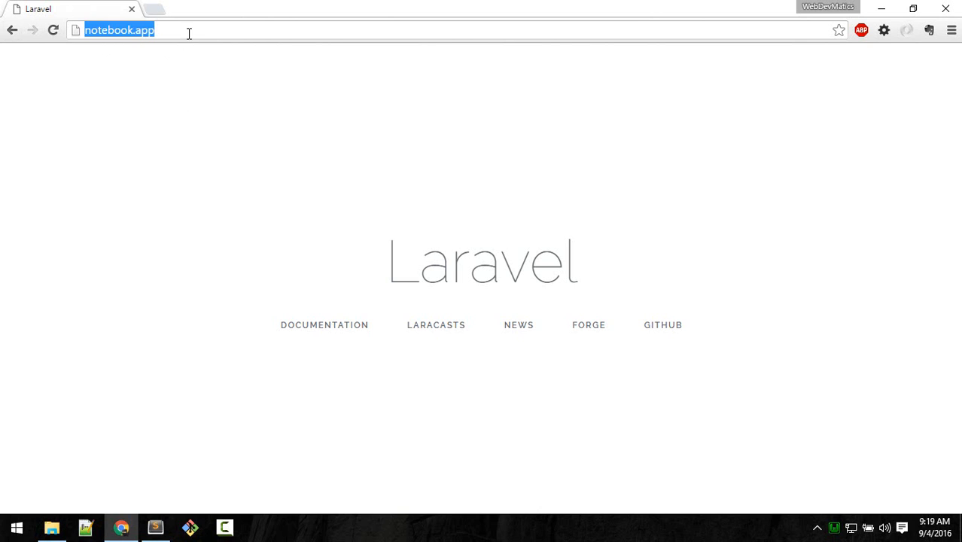
Reload notebook.app in Chrome to show the 'Notebook app' heading
key("Return")
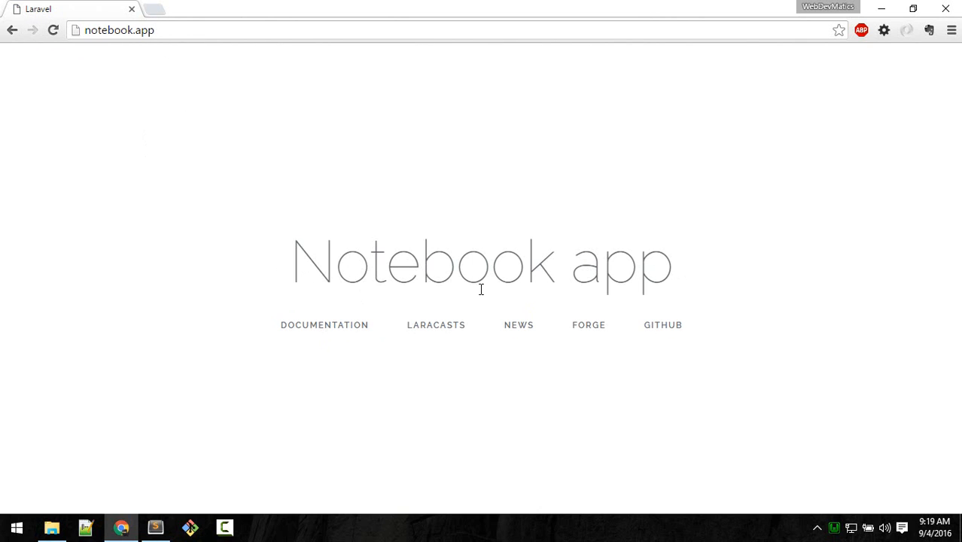
left_click(154, 527)
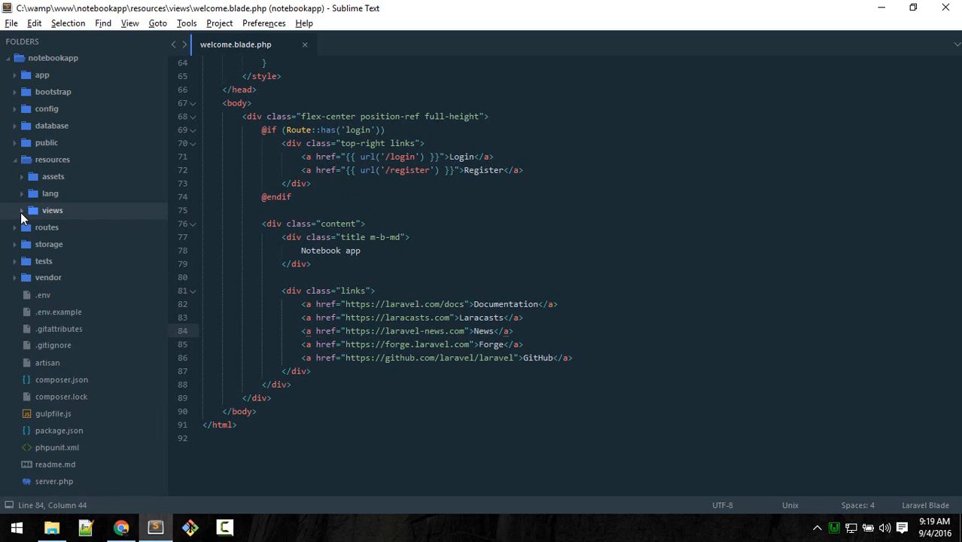
Expand the routes folder in the sidebar and open web.php
left_click(21, 210)
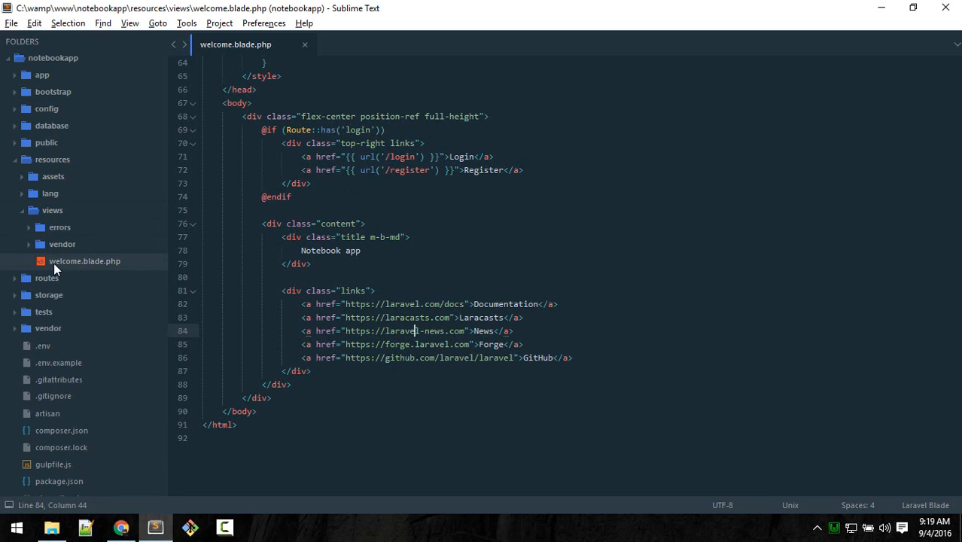
left_click(202, 277)
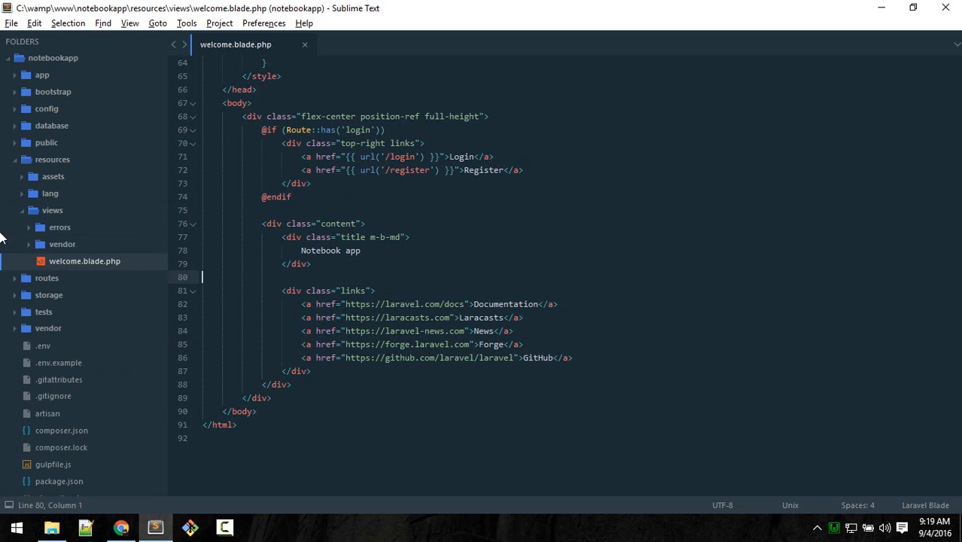
left_click(59, 226)
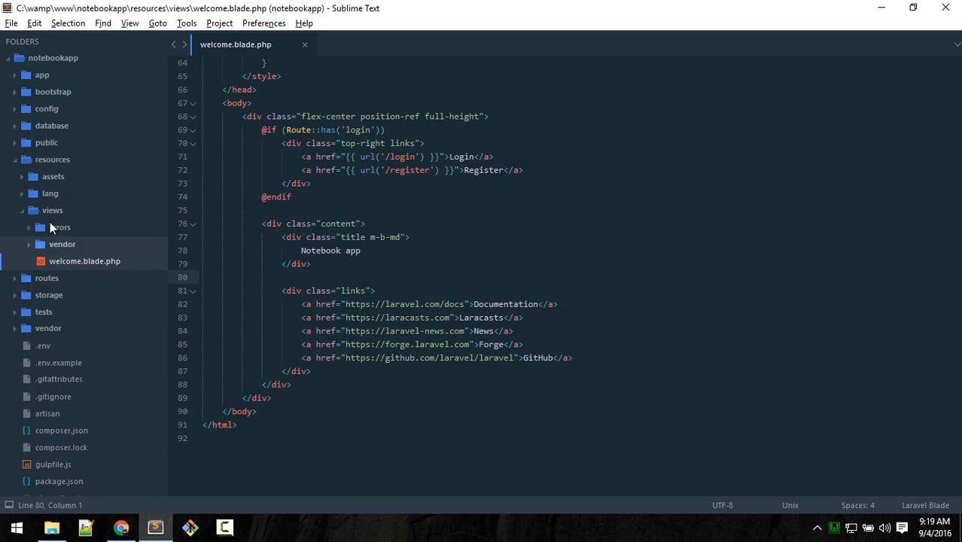
mouse_move(52, 210)
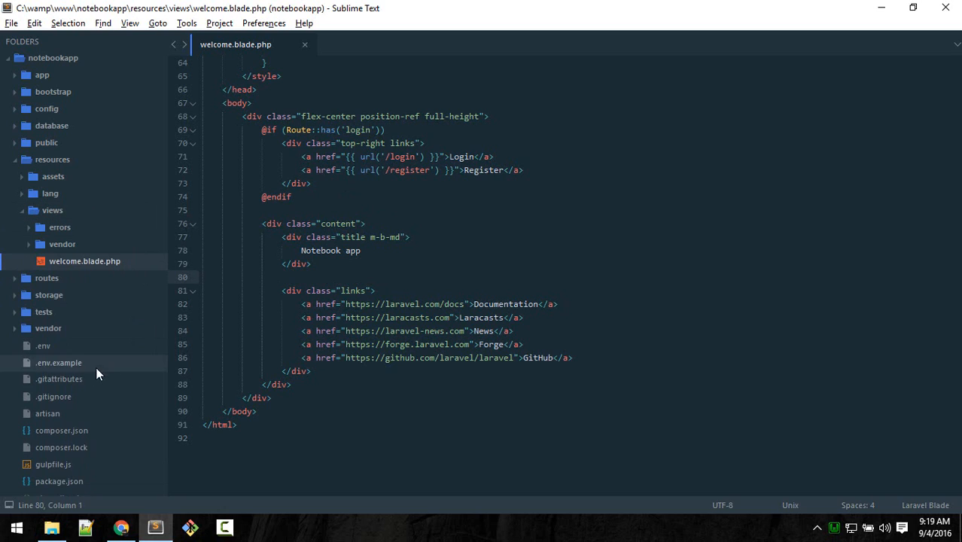
mouse_move(18, 165)
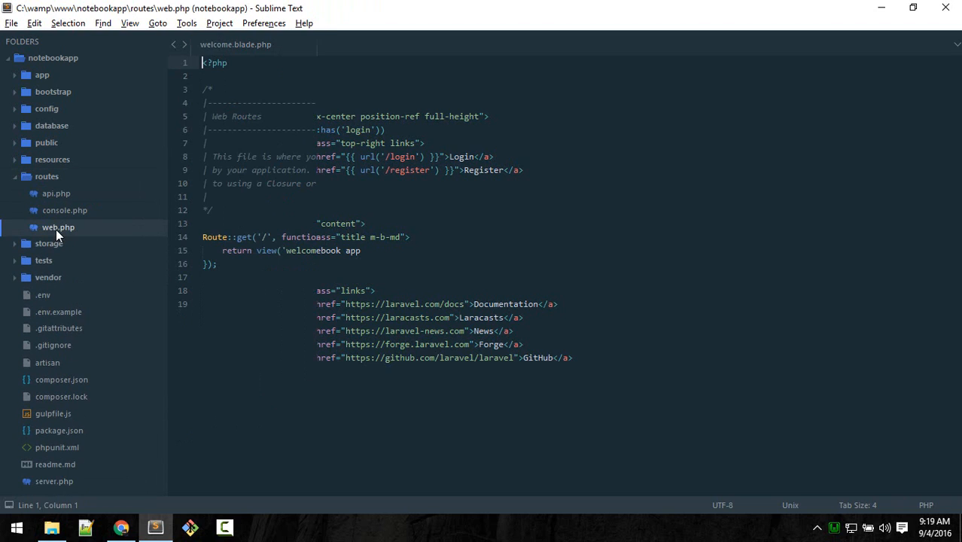
Write Route::get('/home') with a function returning "this is home", then switch to Chrome
left_click(58, 226)
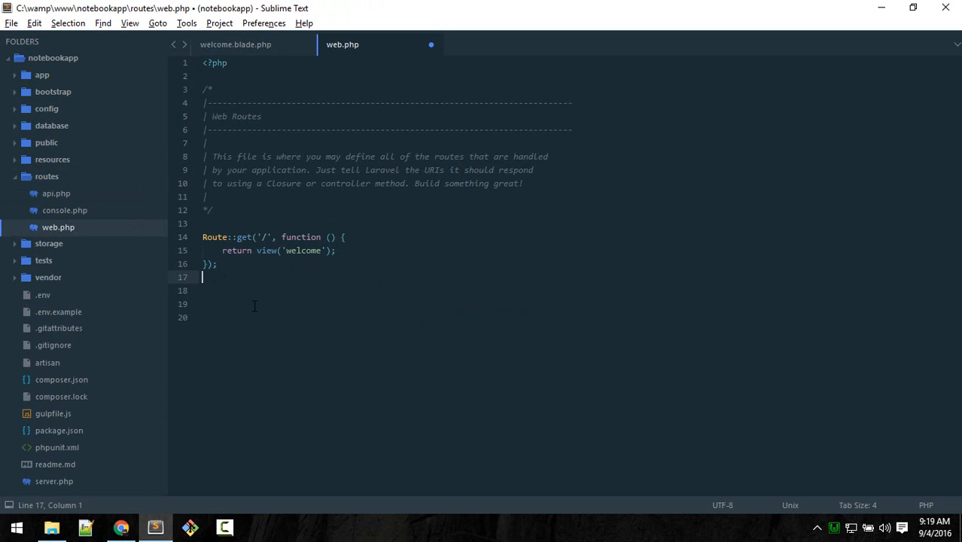
type("Route::")
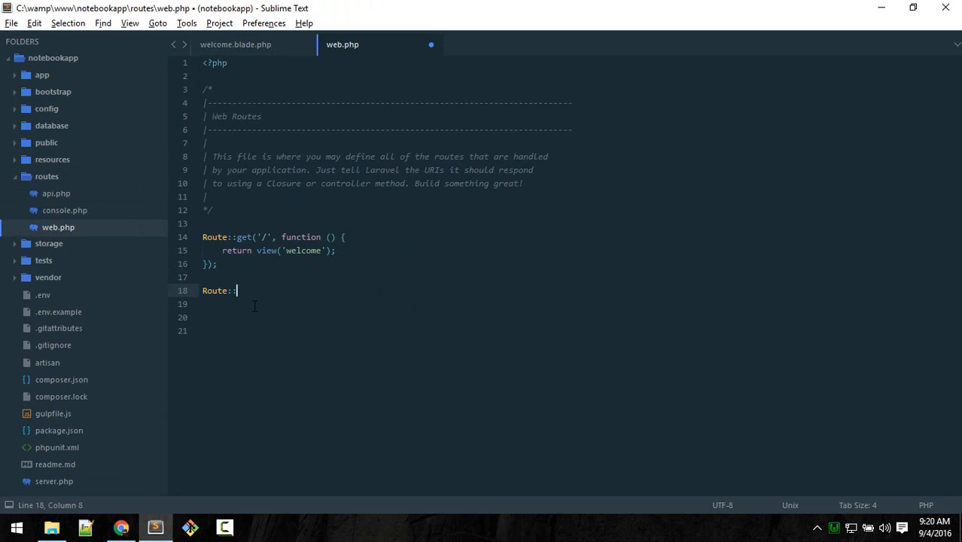
type("get('")
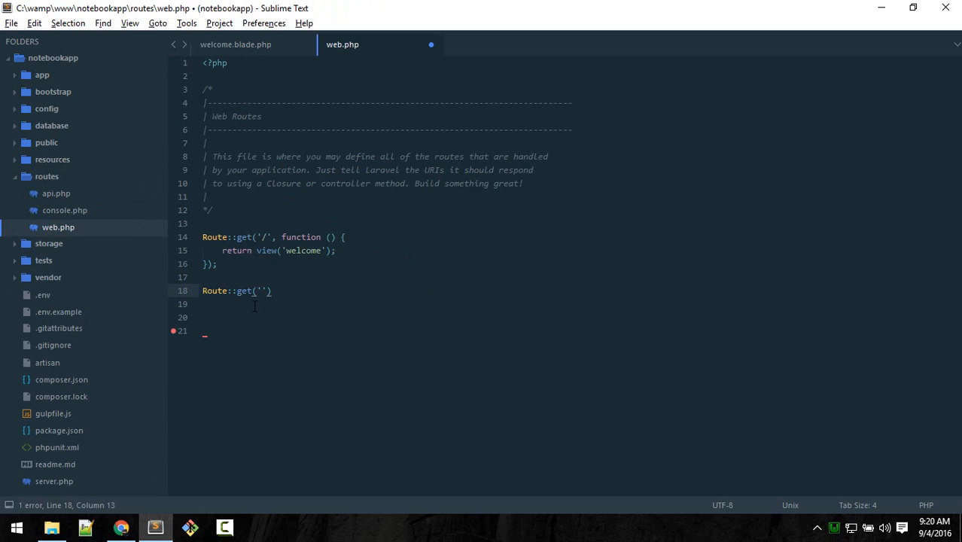
type("/ho")
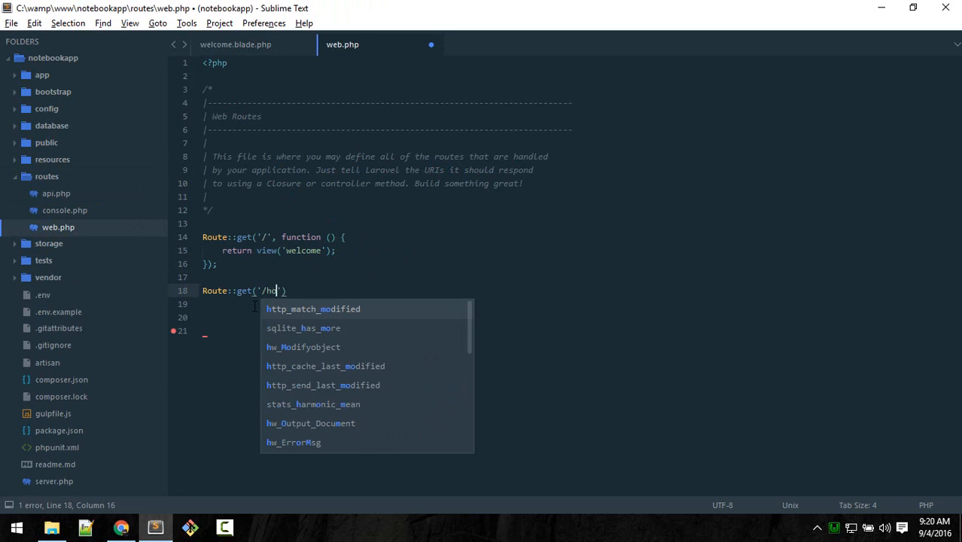
type("me',")
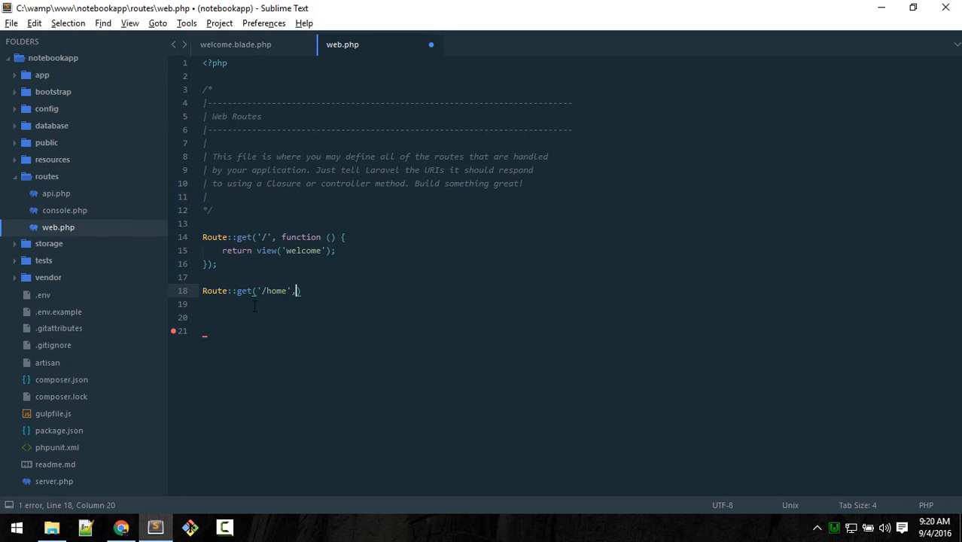
type("function(")
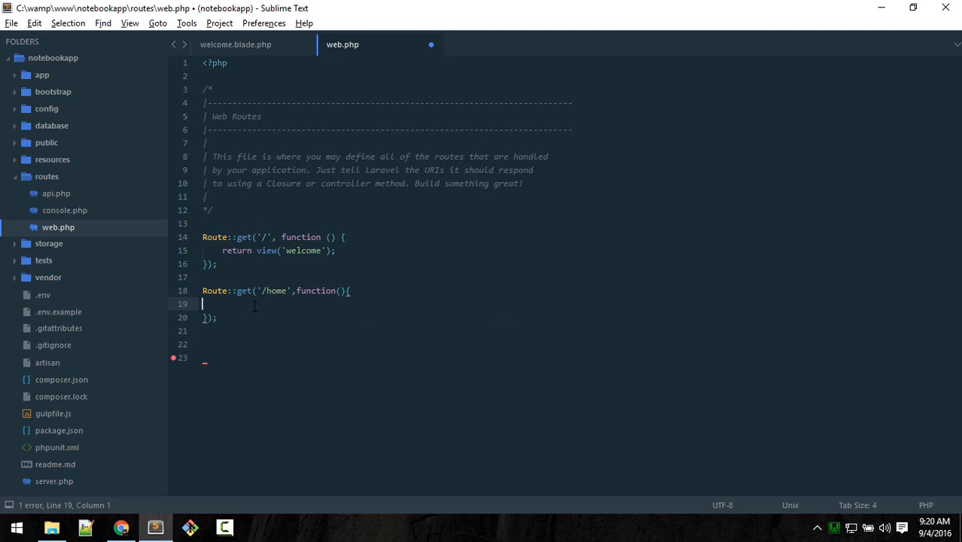
type("return")
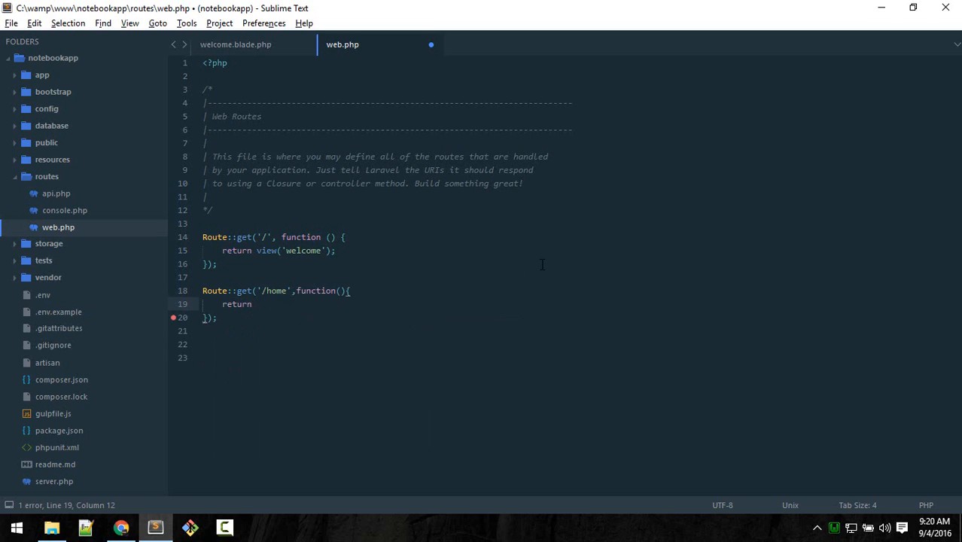
type("\"this is h")
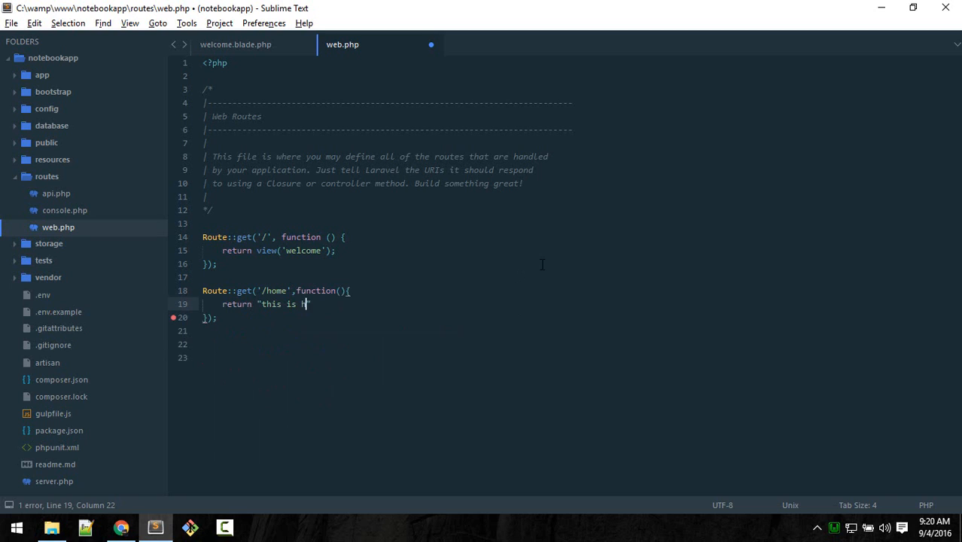
type("ome\";")
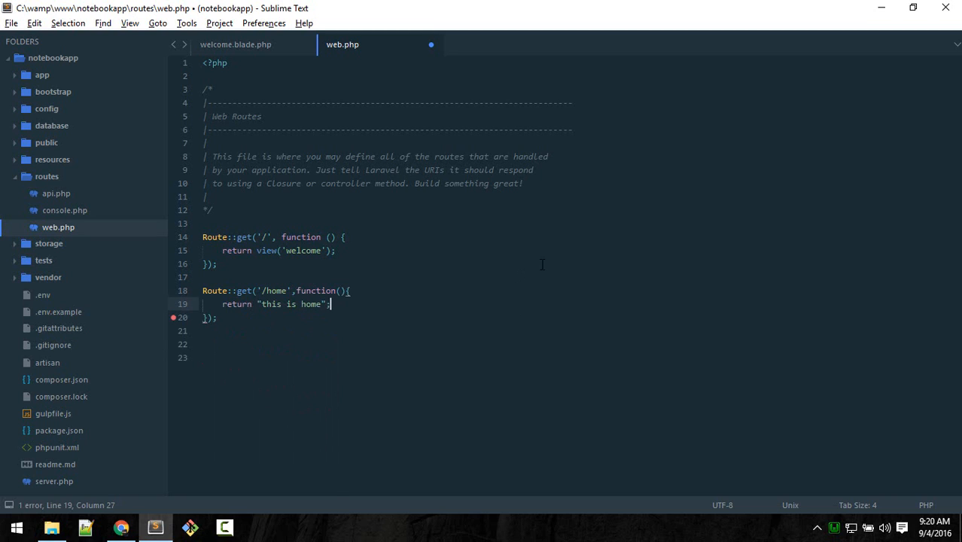
left_click(120, 527)
type("notebook.app/h")
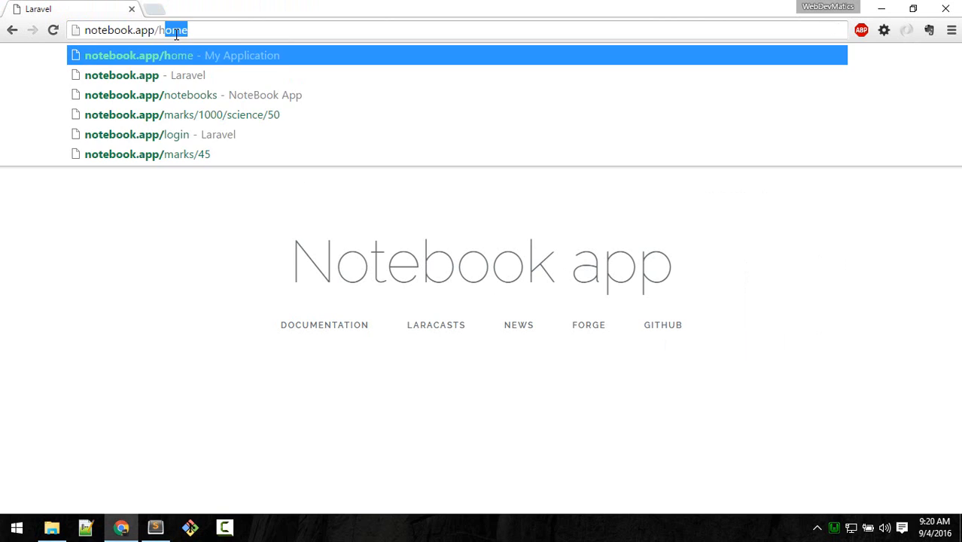
left_click(154, 527)
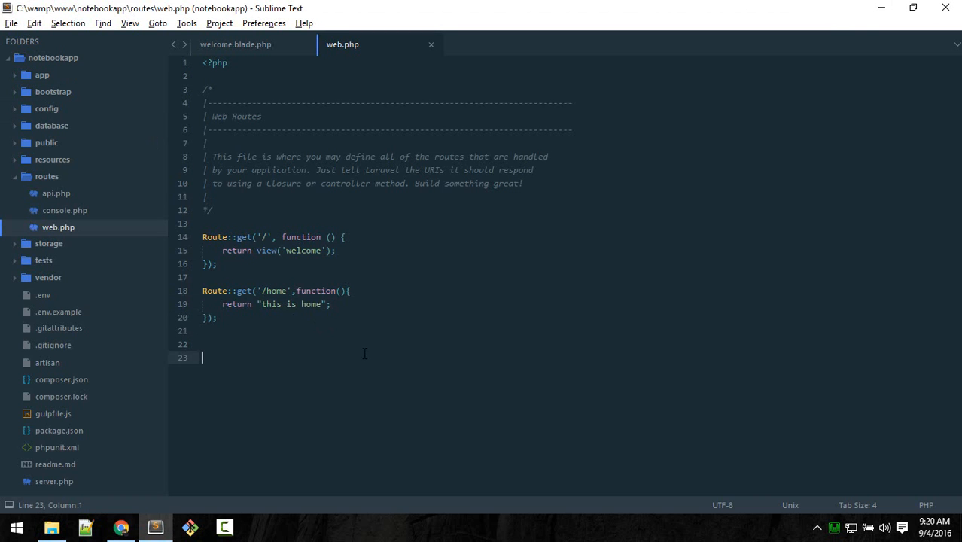
Change the route path from '/home' to '/home/{name}'
left_click(249, 330)
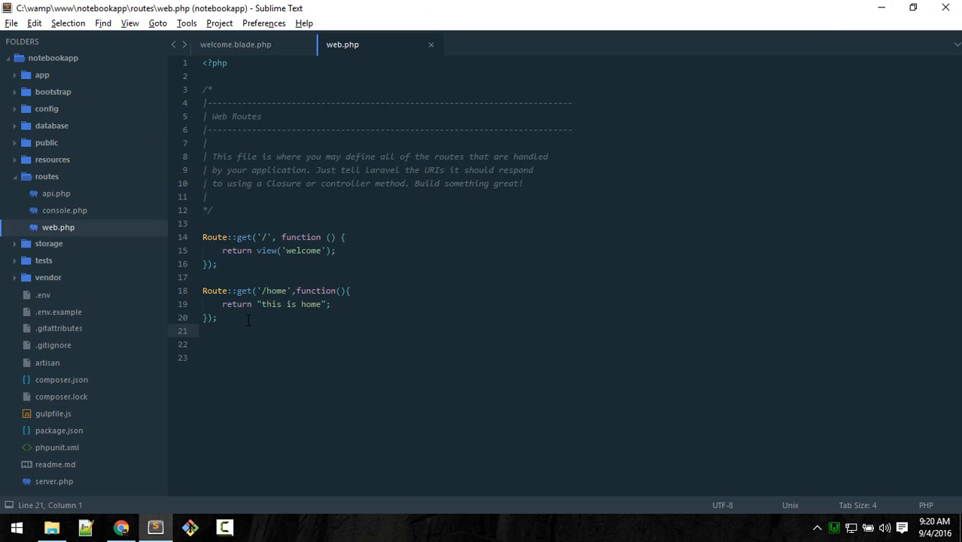
left_click(218, 317)
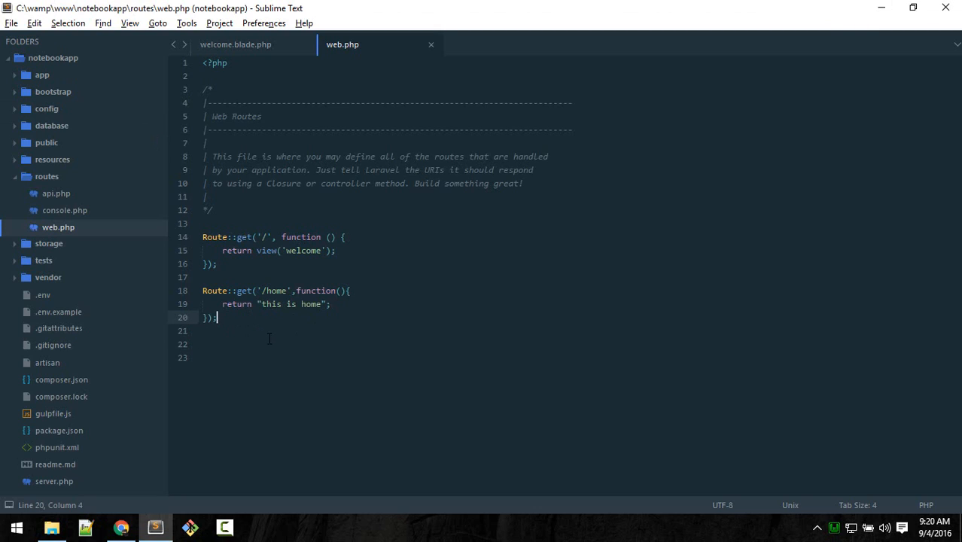
mouse_move(274, 338)
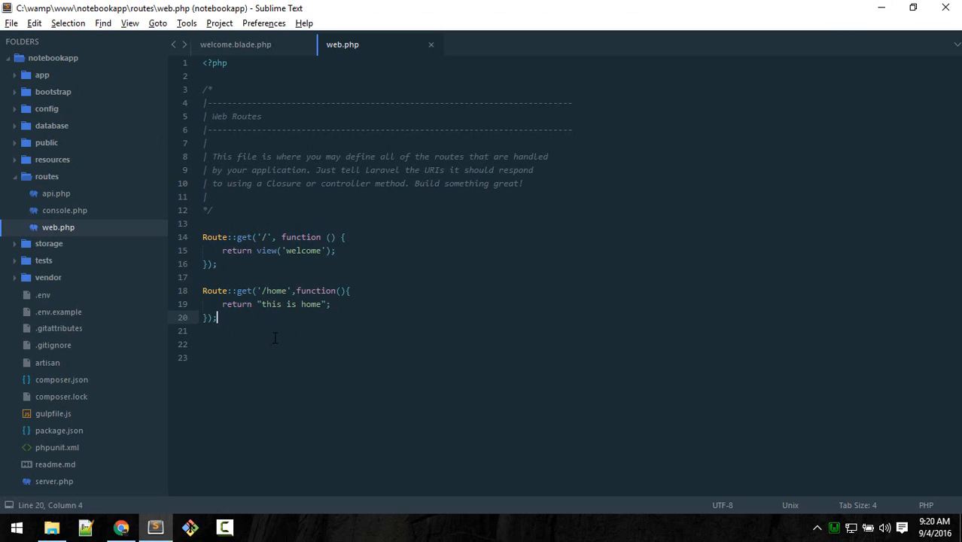
left_click(288, 291)
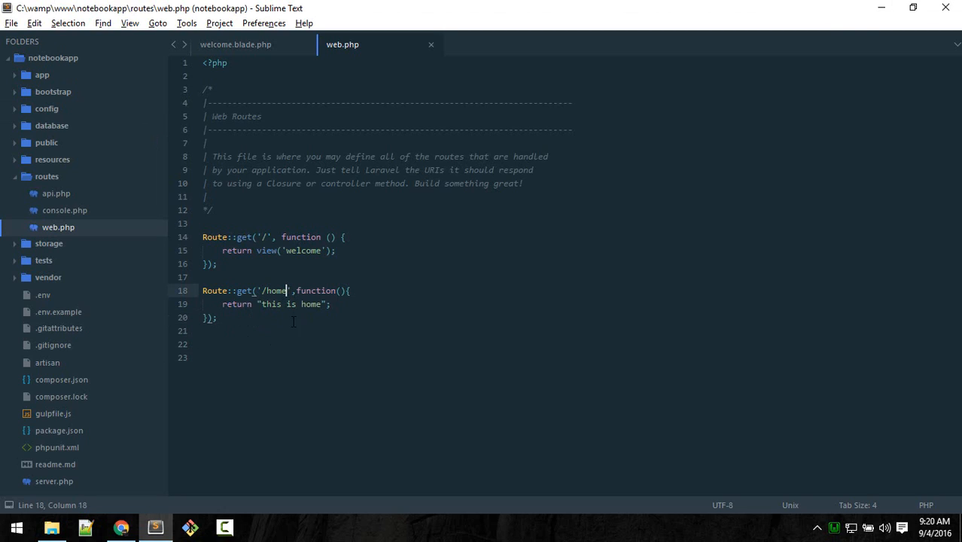
mouse_move(304, 386)
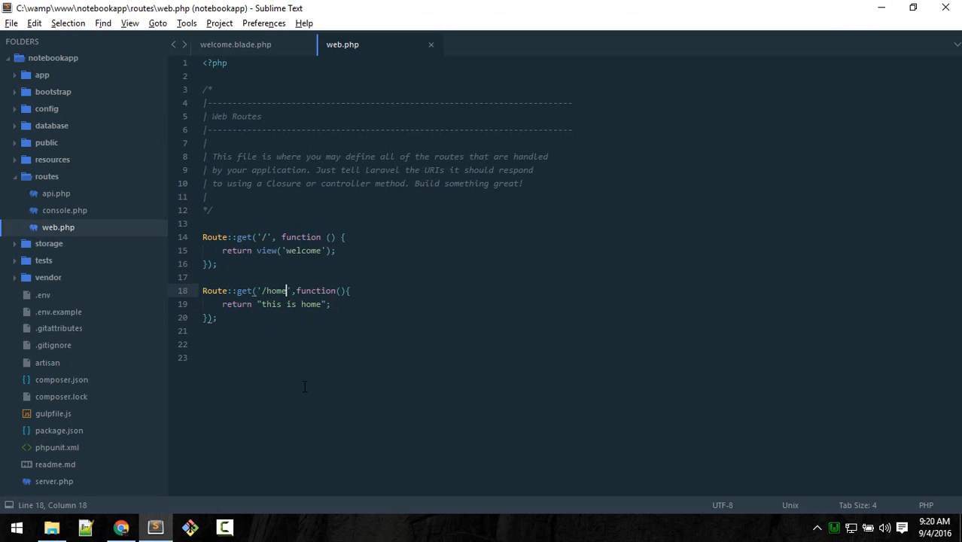
type("/")
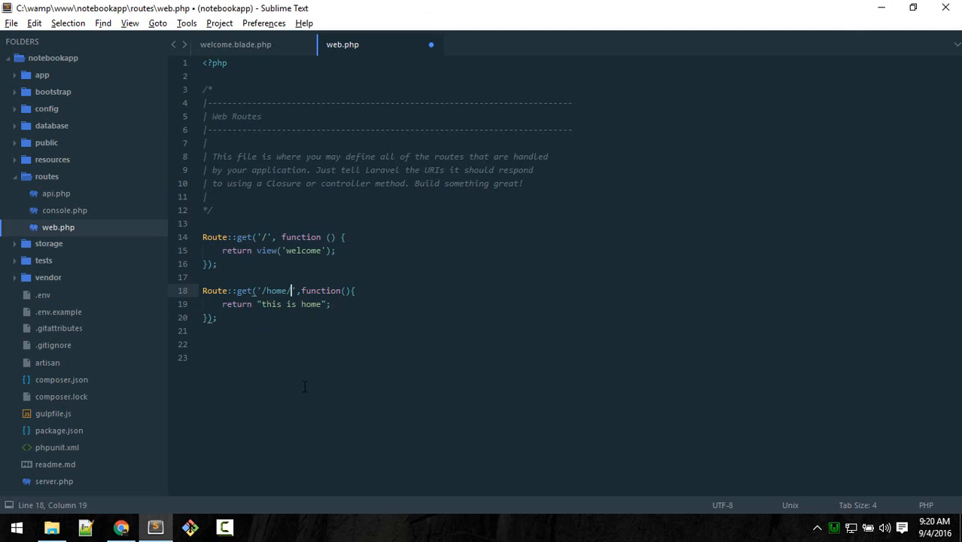
type("{")
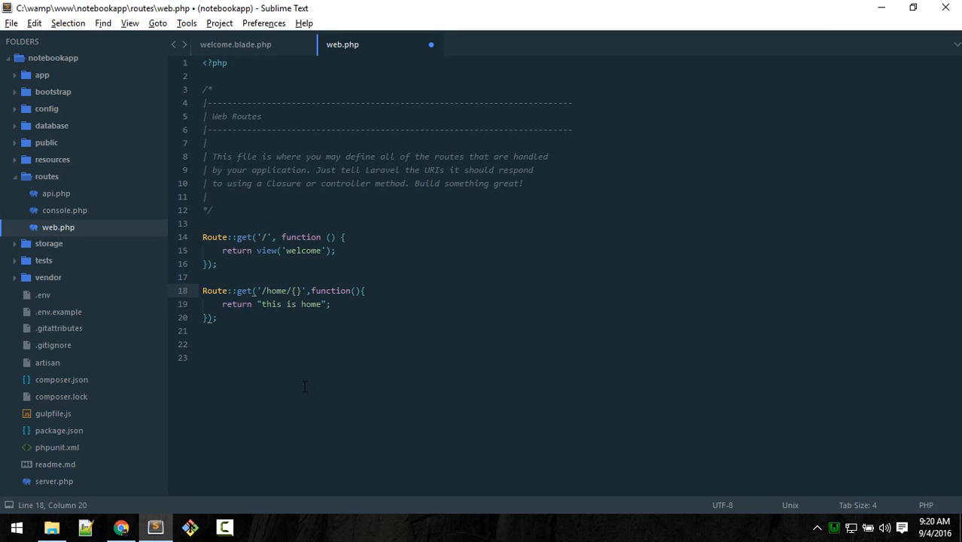
type("name")
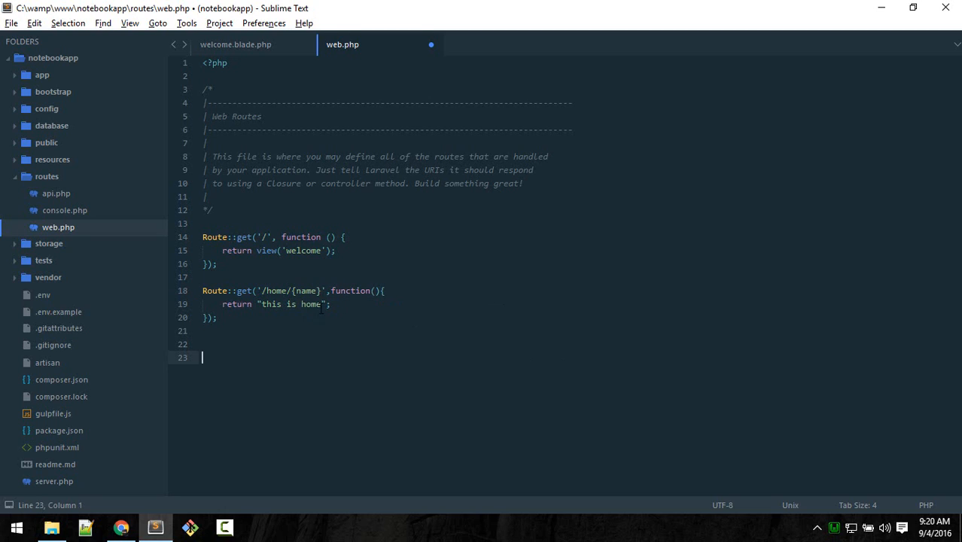
Pass $name into the function and return $name instead of the home string
double_click(306, 290)
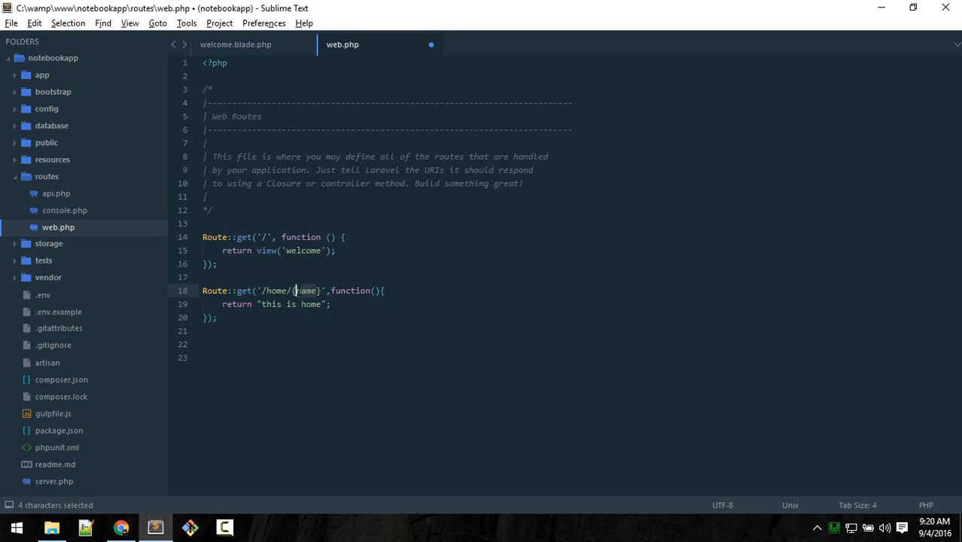
left_click(374, 290)
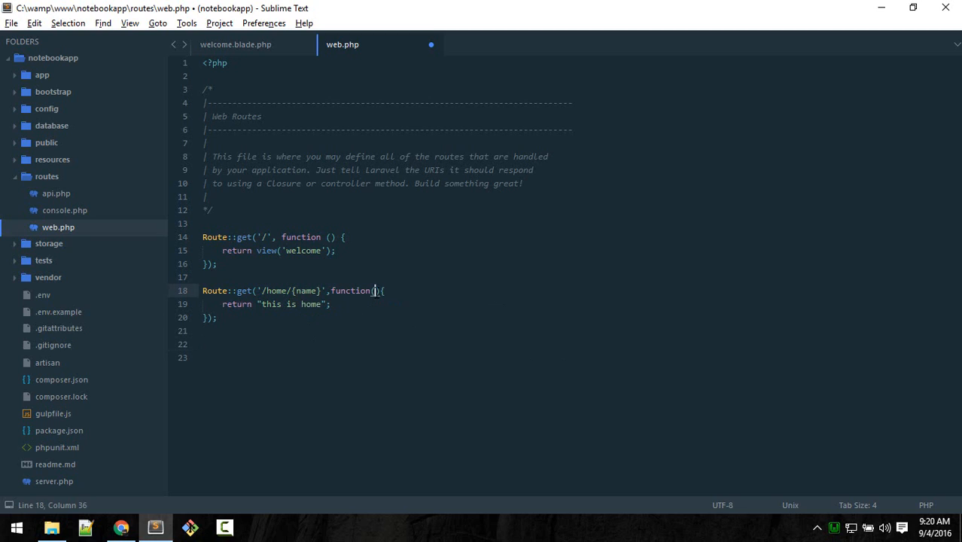
type("$")
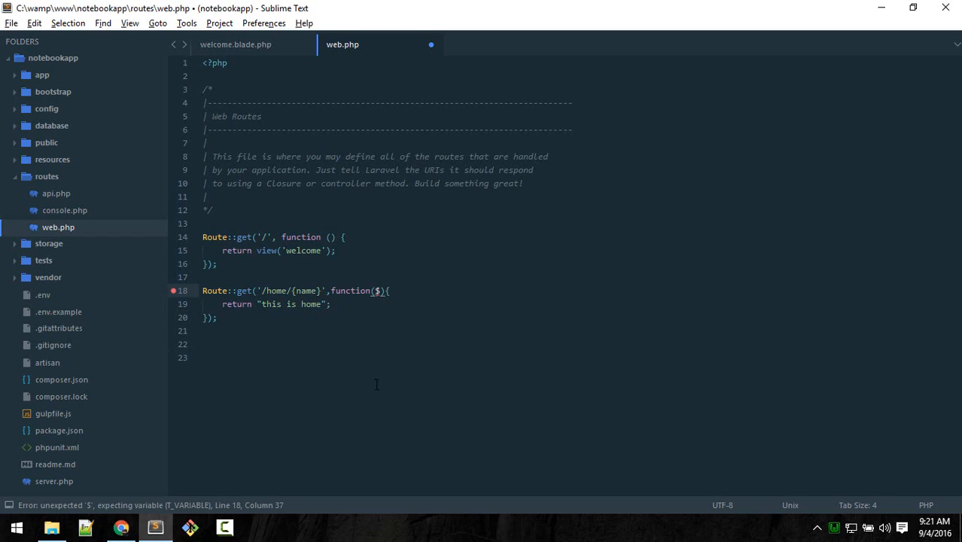
type("n")
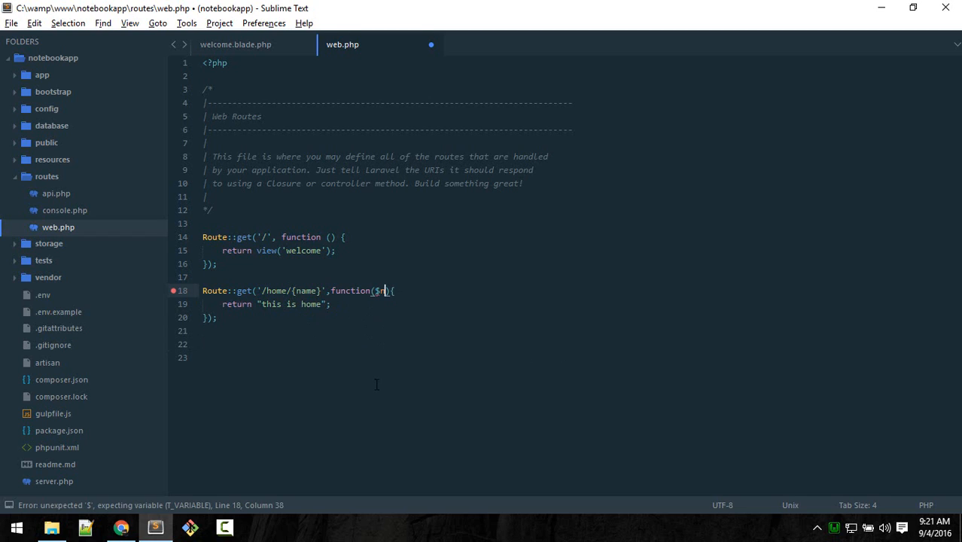
type("name")
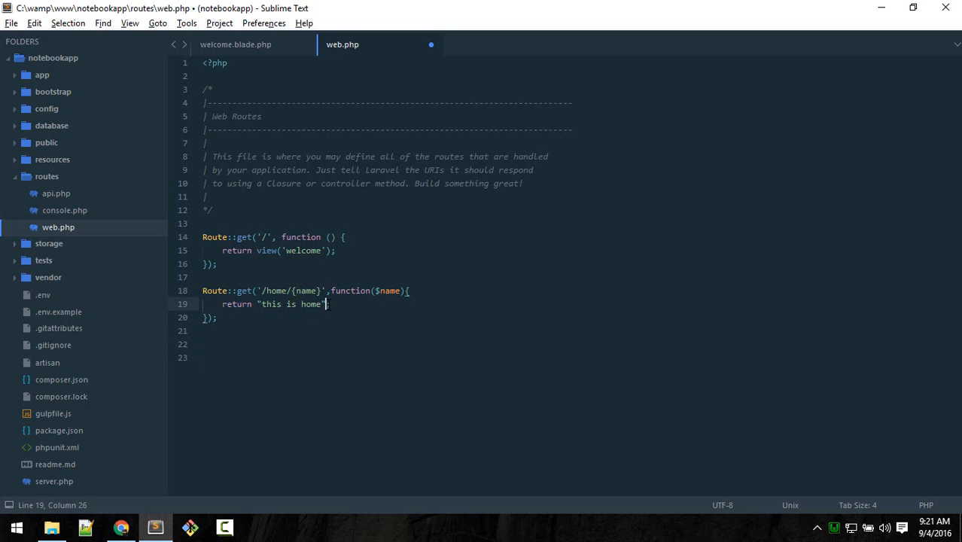
double_click(270, 304)
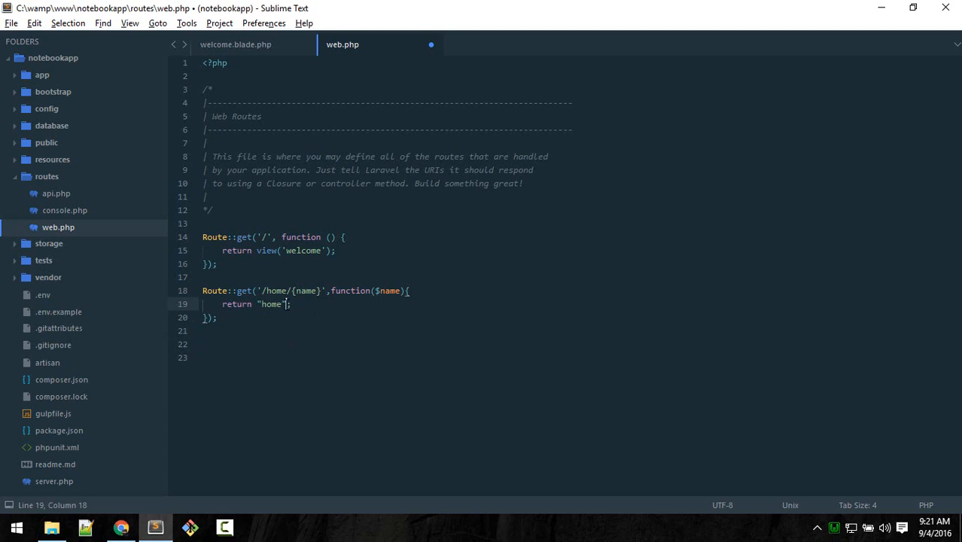
double_click(270, 303)
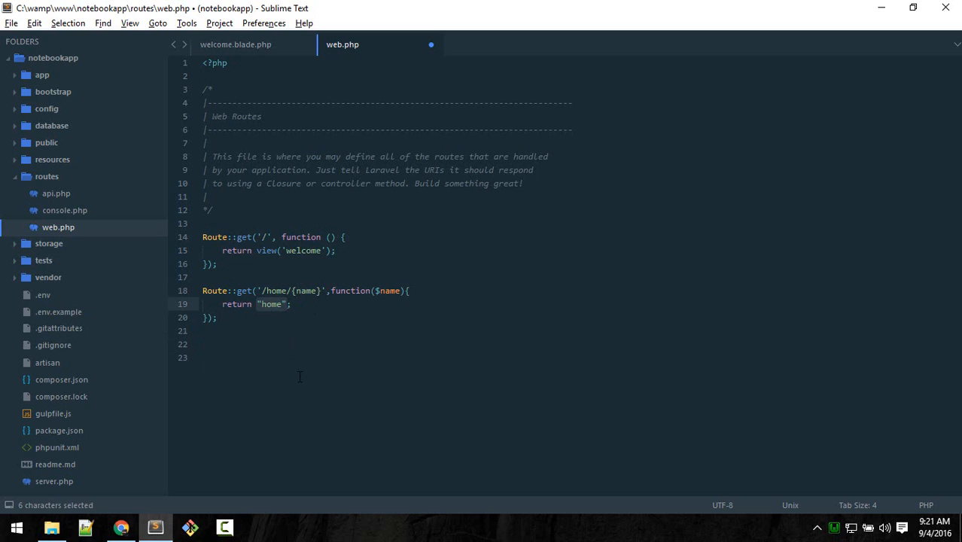
type("$na")
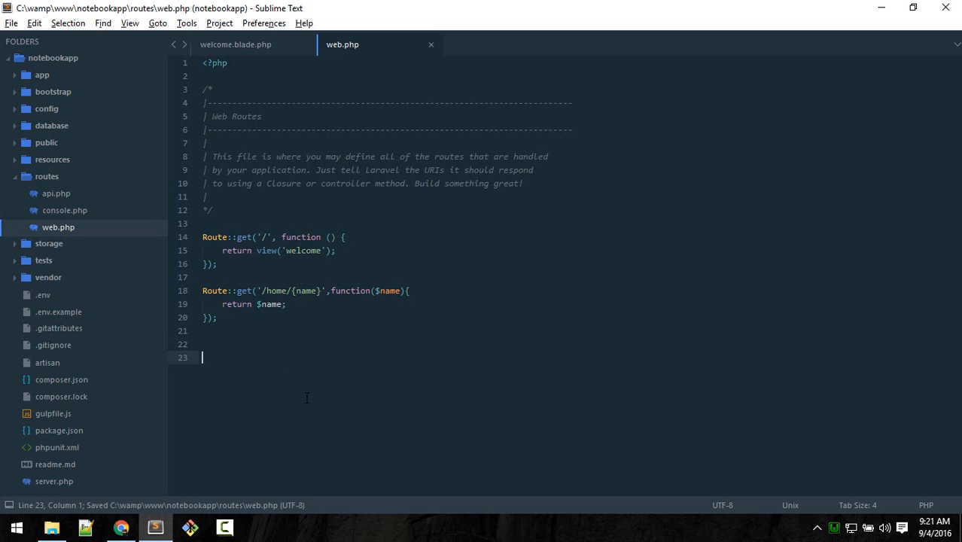
mouse_move(385, 415)
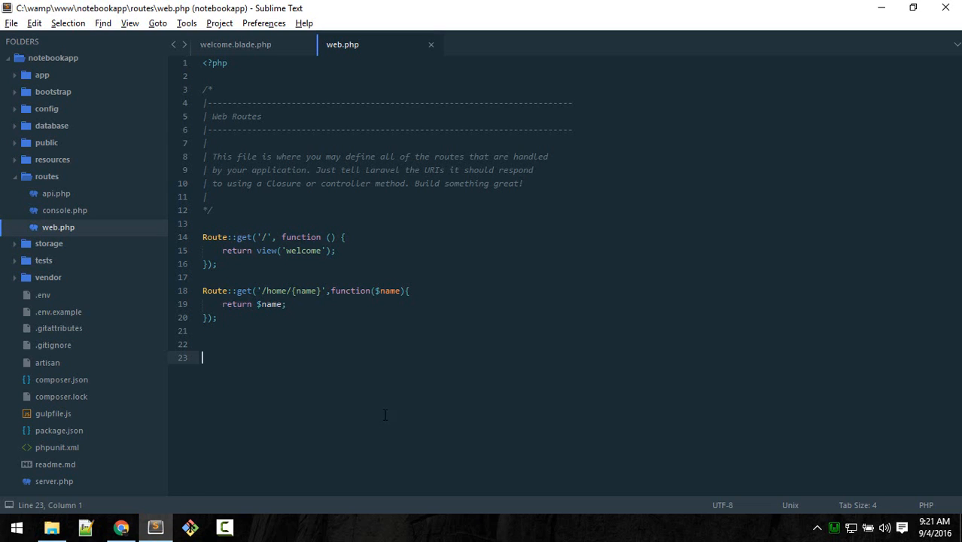
mouse_move(336, 350)
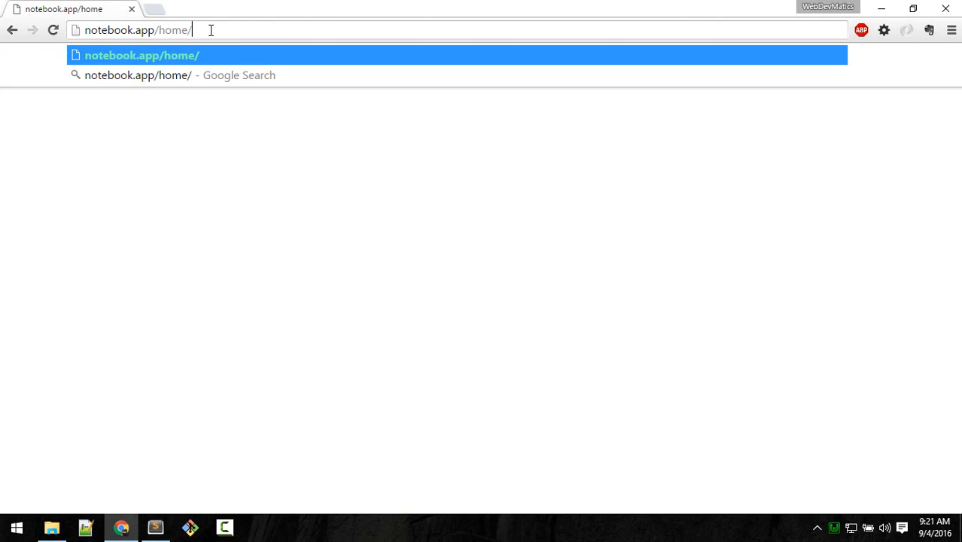
Load notebook.app/home/jasc in Chrome to test the name route
type("jasc")
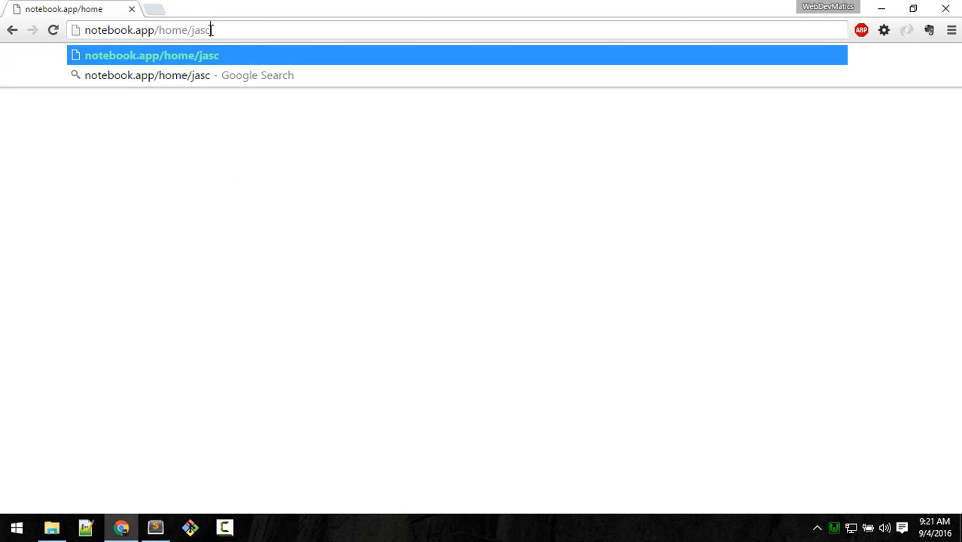
left_click(154, 527)
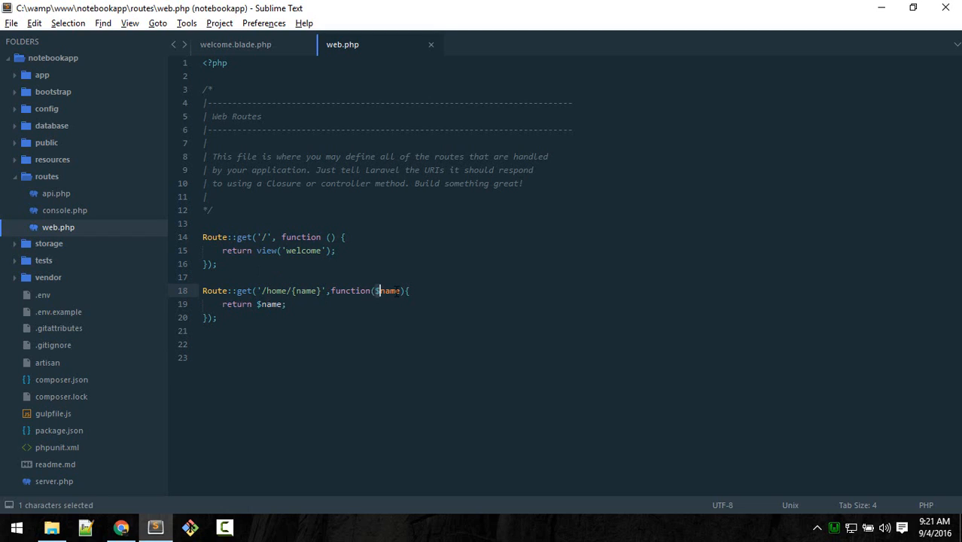
Extend the route path to '/home/{name}/office/{location}' and add a $location parameter
double_click(268, 303)
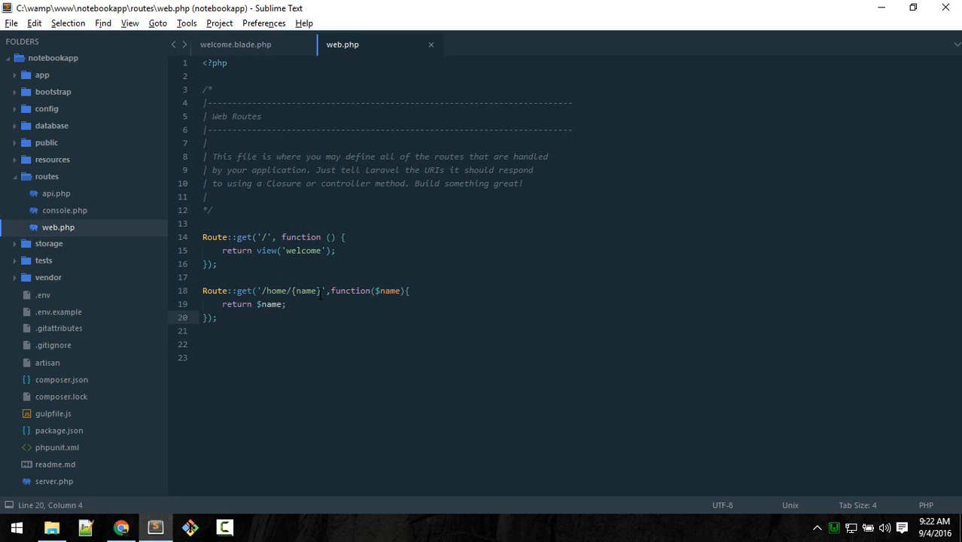
type("/")
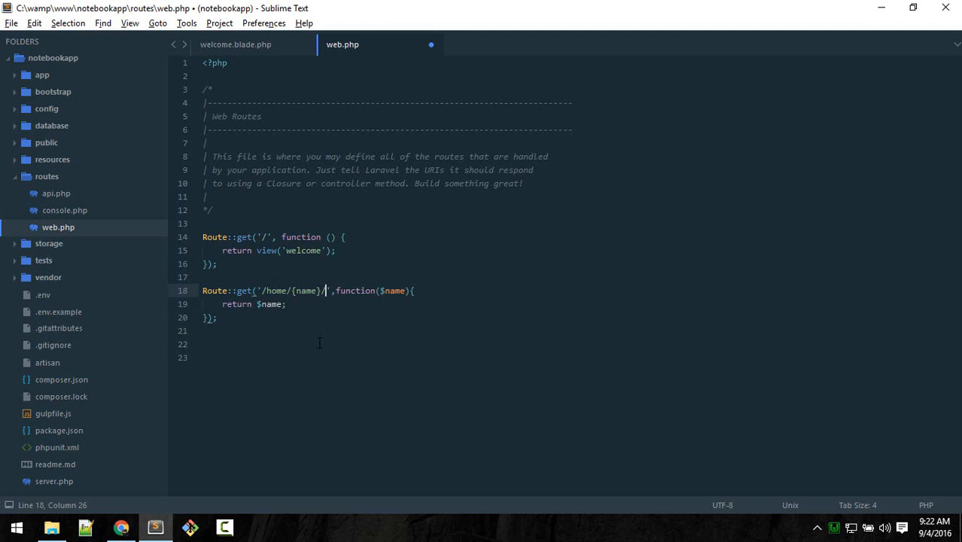
type("offi")
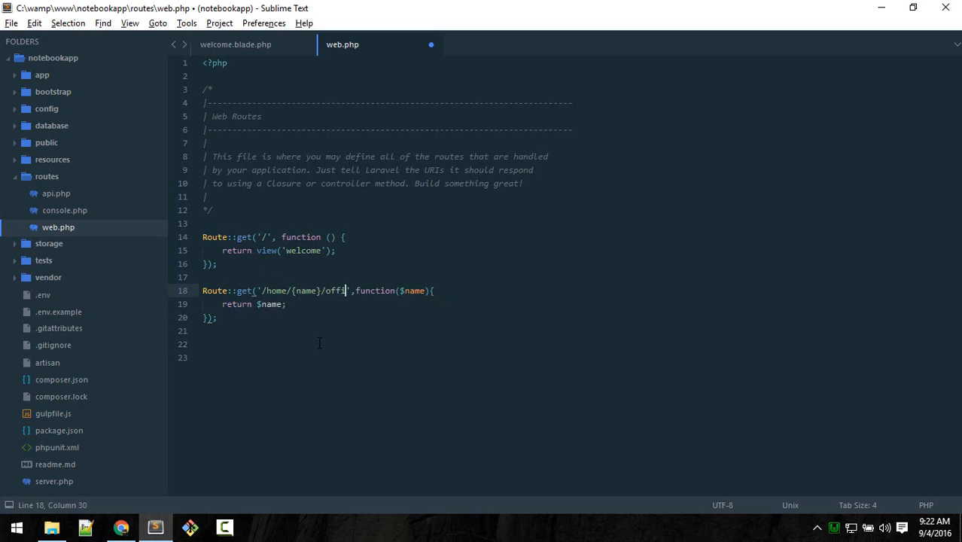
type("ce/.")
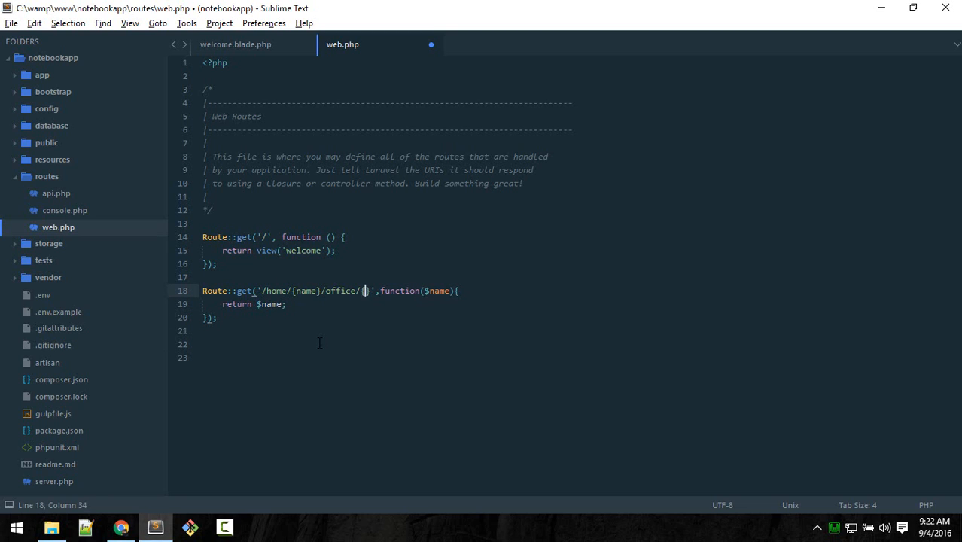
type("location")
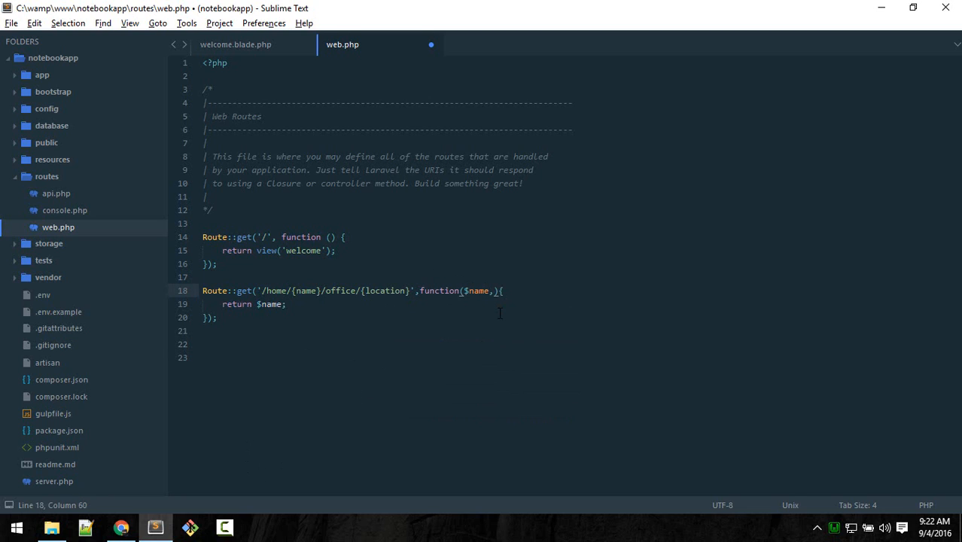
type("$location")
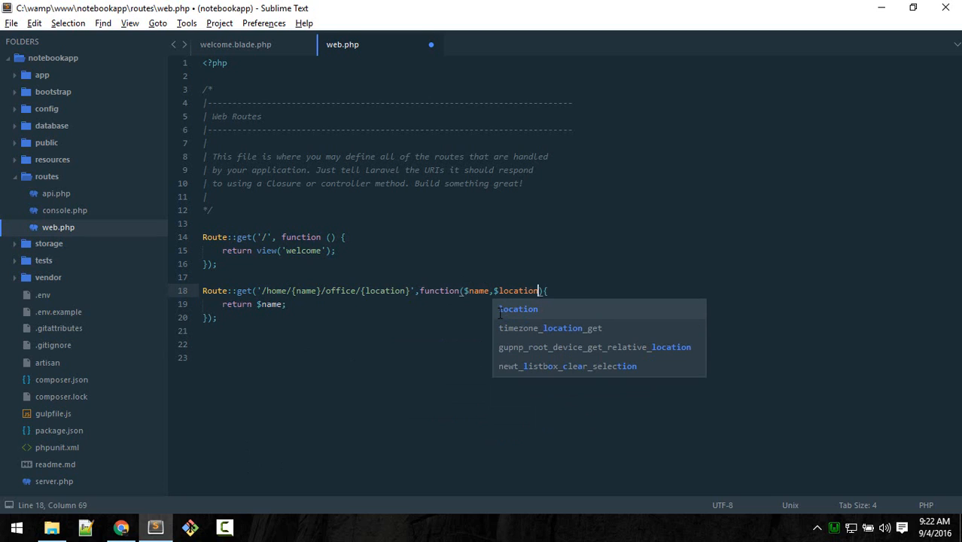
key("escape")
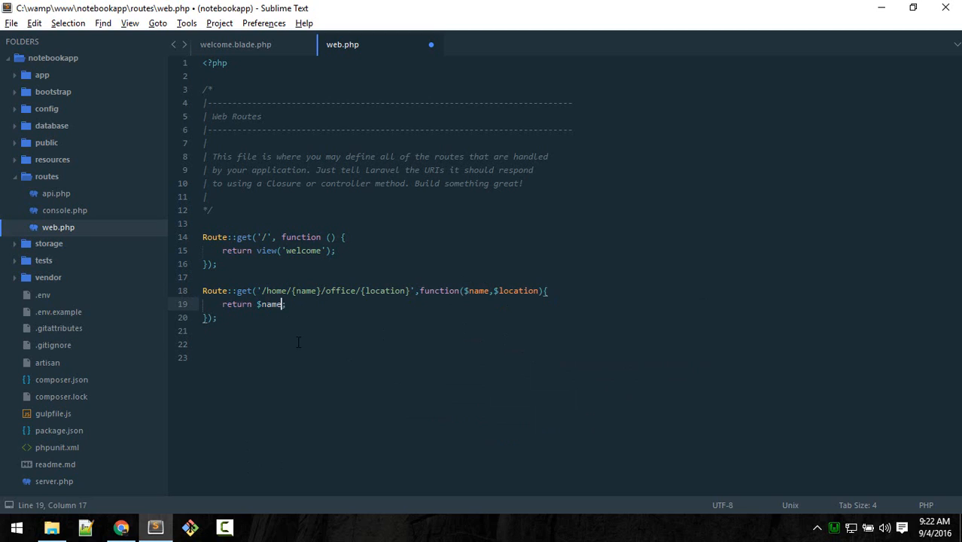
Return $name . " office is here" . $location and save web.php
type(".")
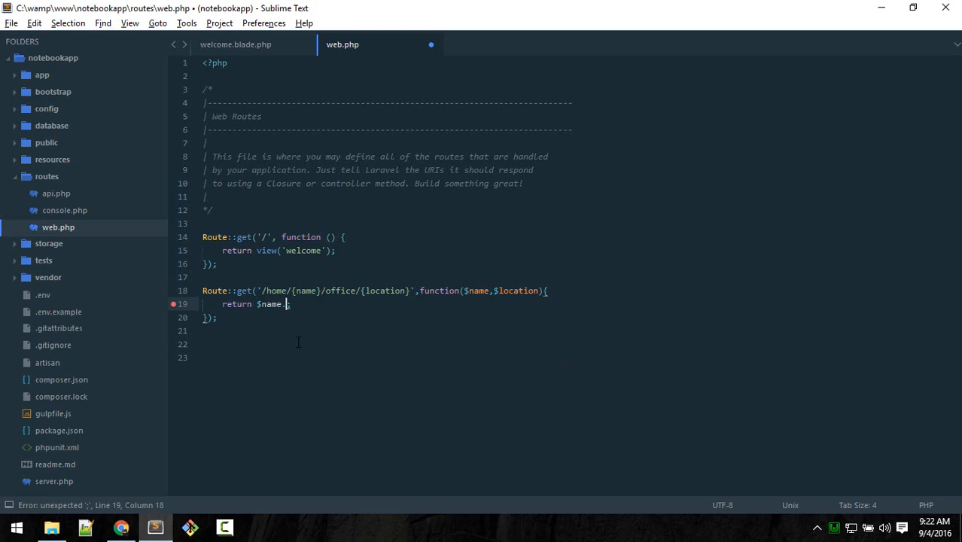
type("\"")
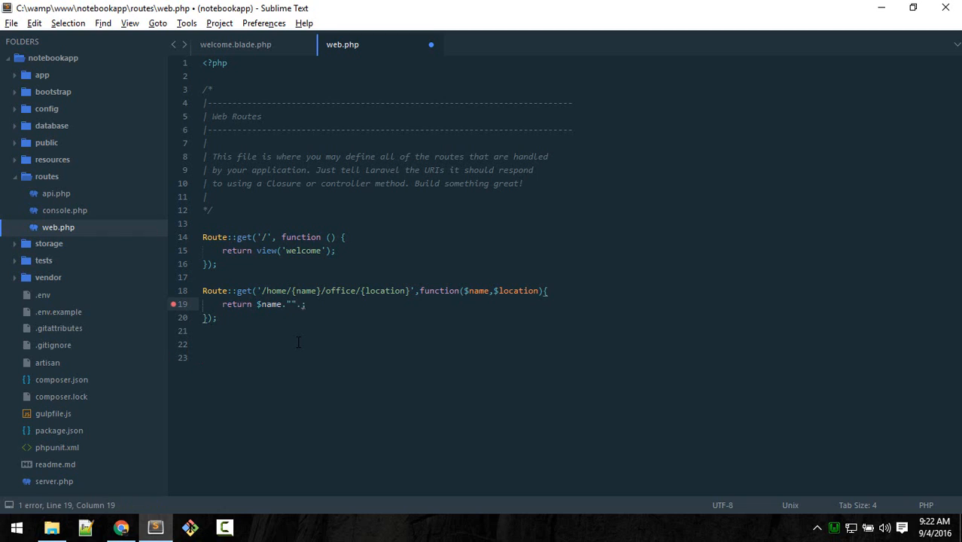
type("office")
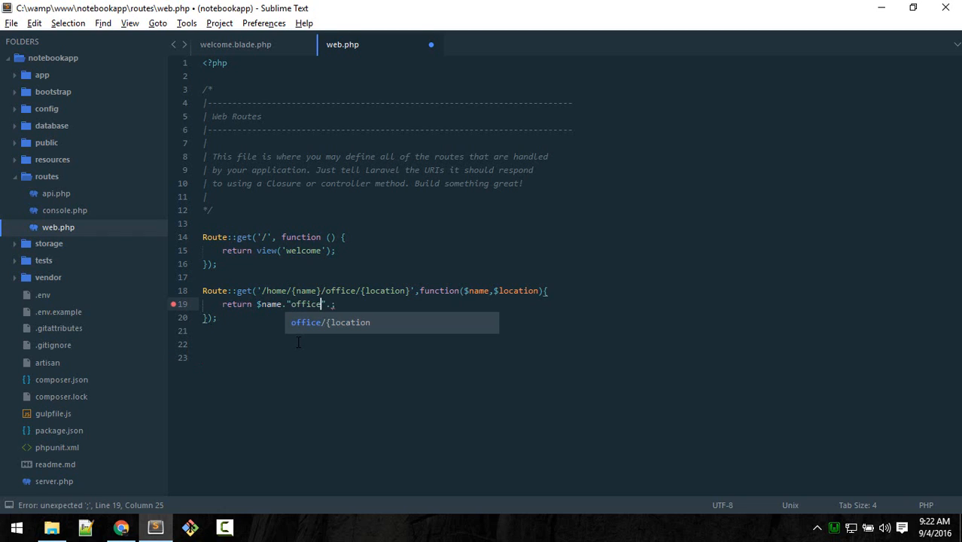
type("is here")
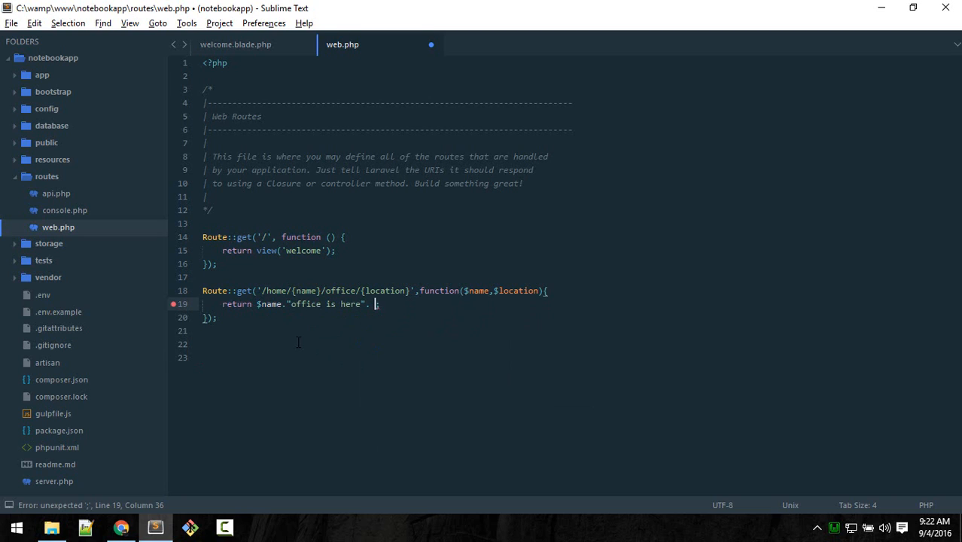
type("$location")
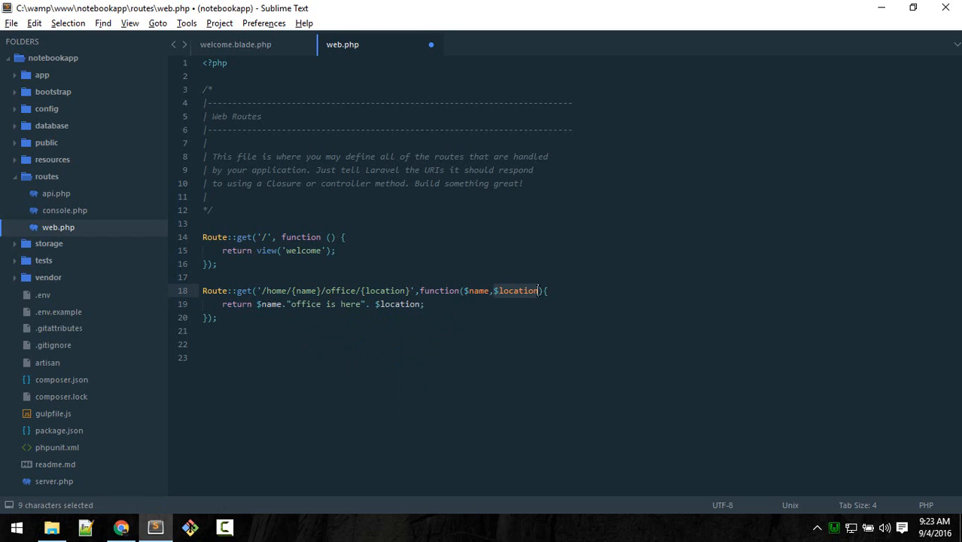
left_click(202, 344)
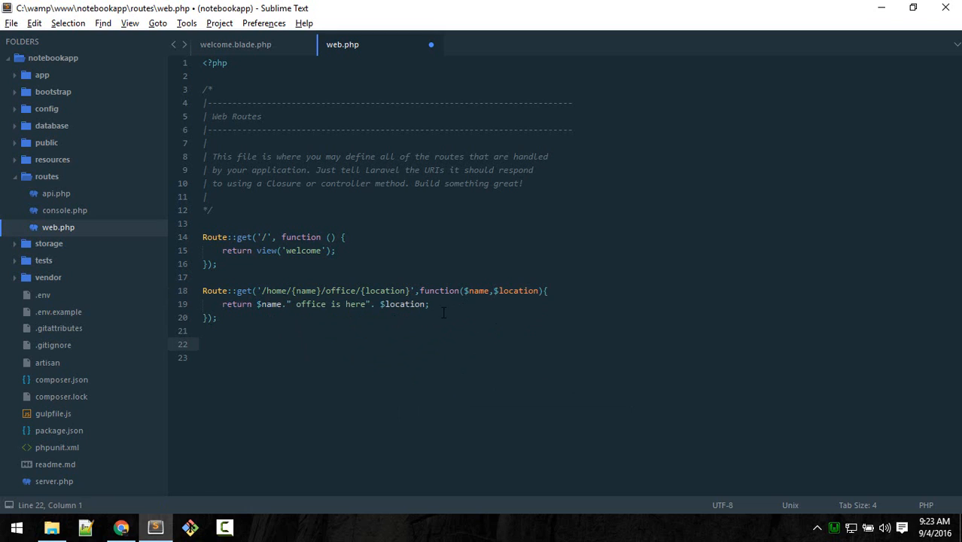
key("ctrl+s")
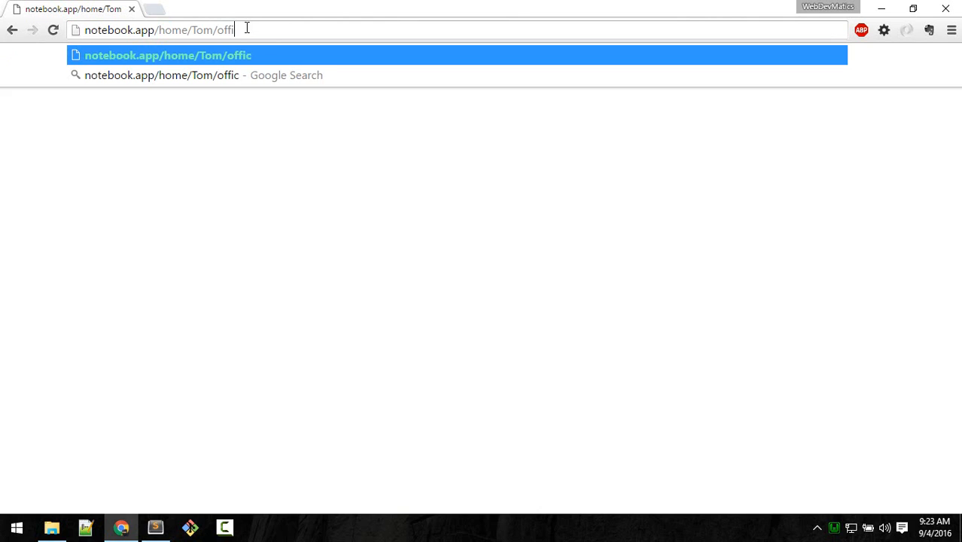
Type notebook.app/home/Tom/office/ into Chrome's address bar
type("e/")
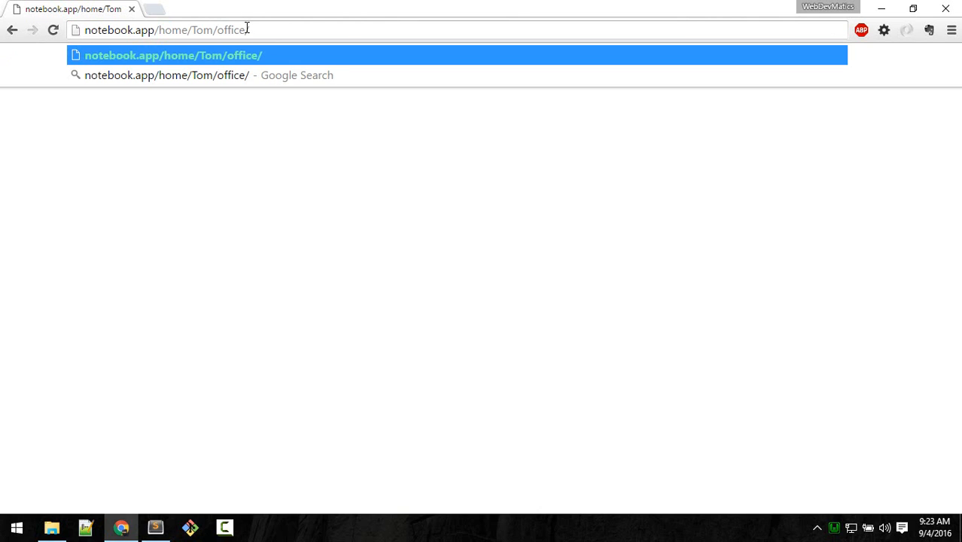
left_click(155, 526)
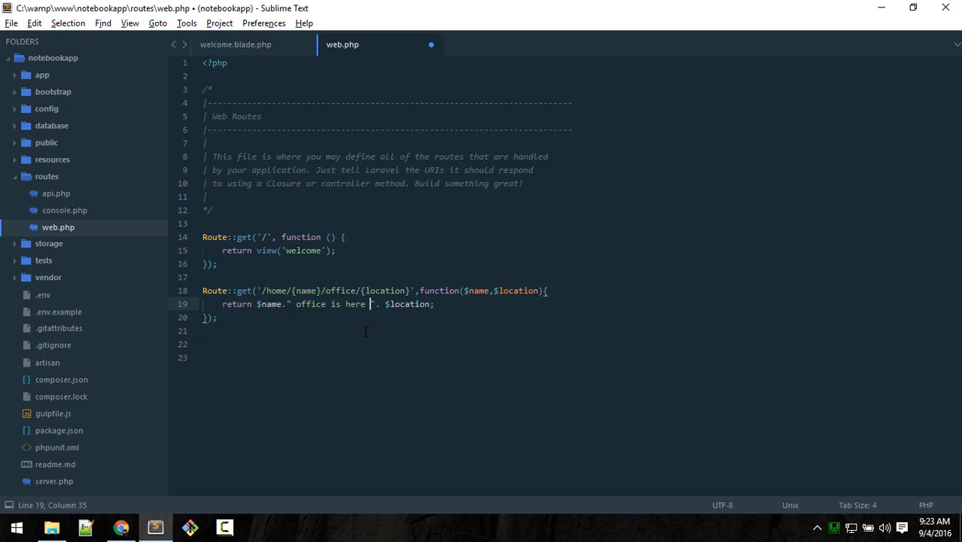
Save web.php with the trailing space and verify 'Tom office is here Nepal' in Chrome
key("ctrl+s")
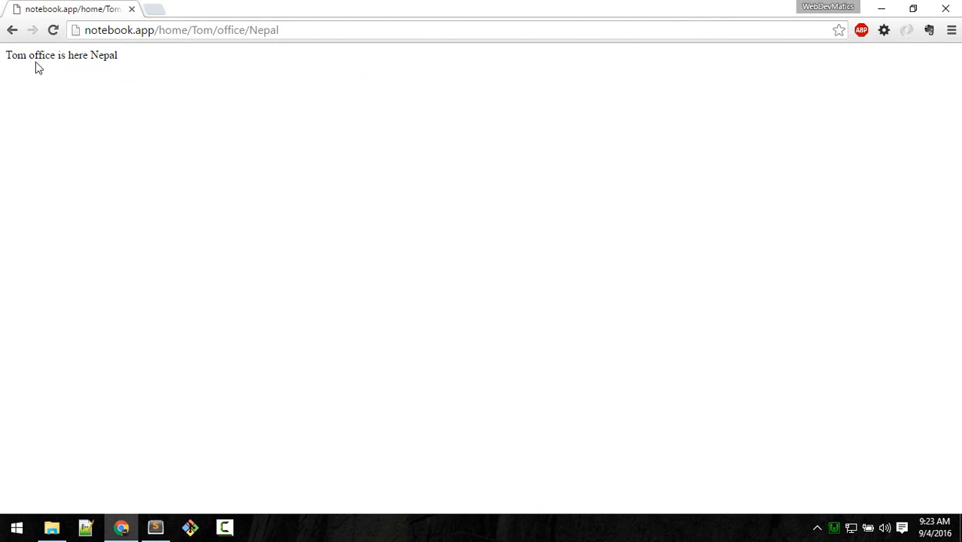
left_click(155, 527)
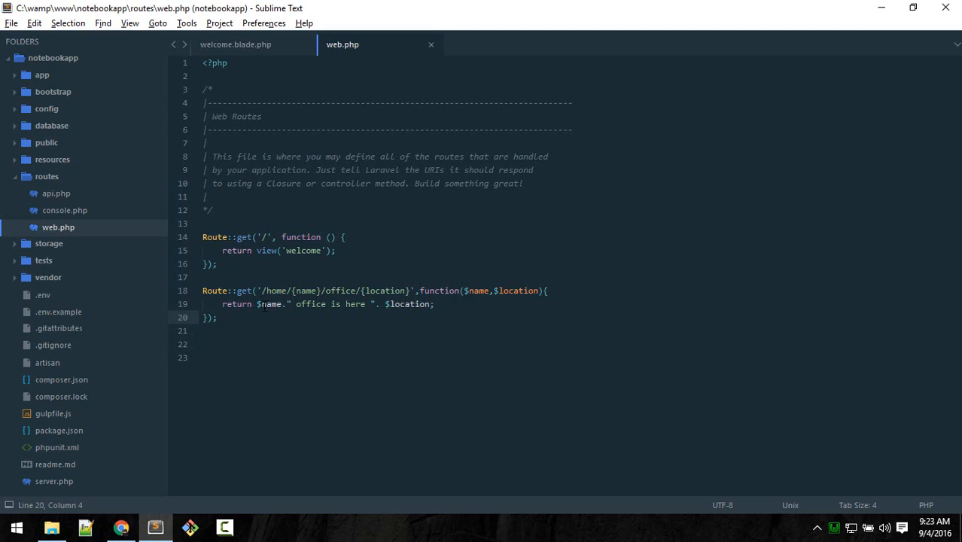
double_click(271, 304)
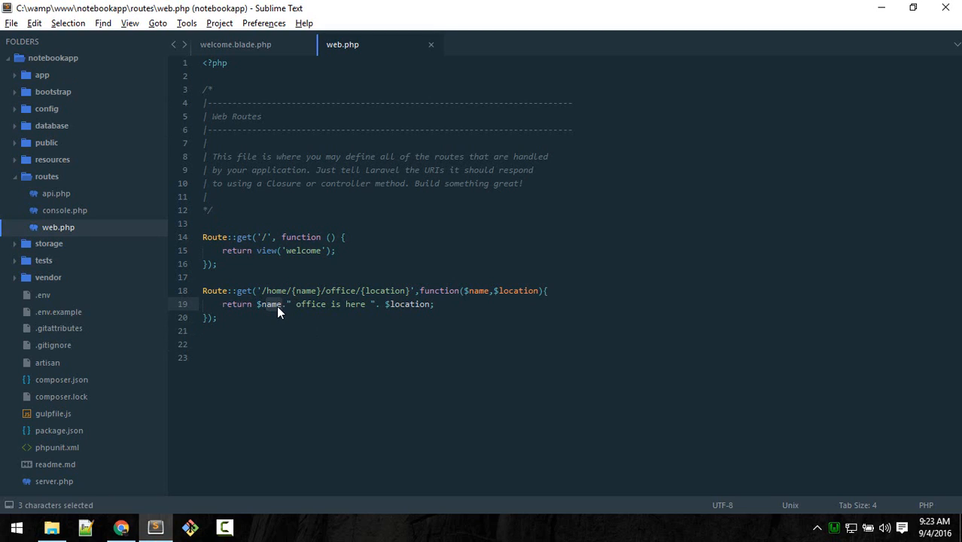
left_click(397, 332)
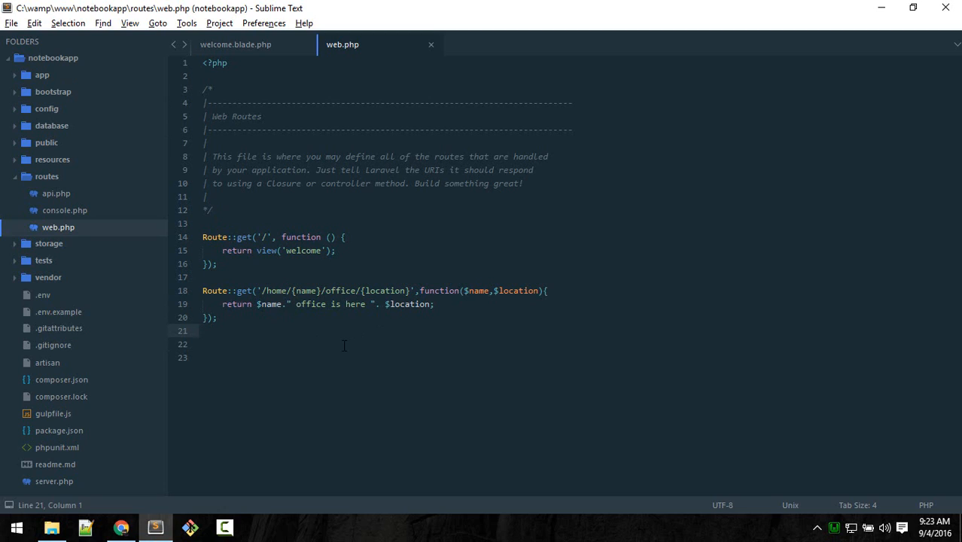
mouse_move(325, 339)
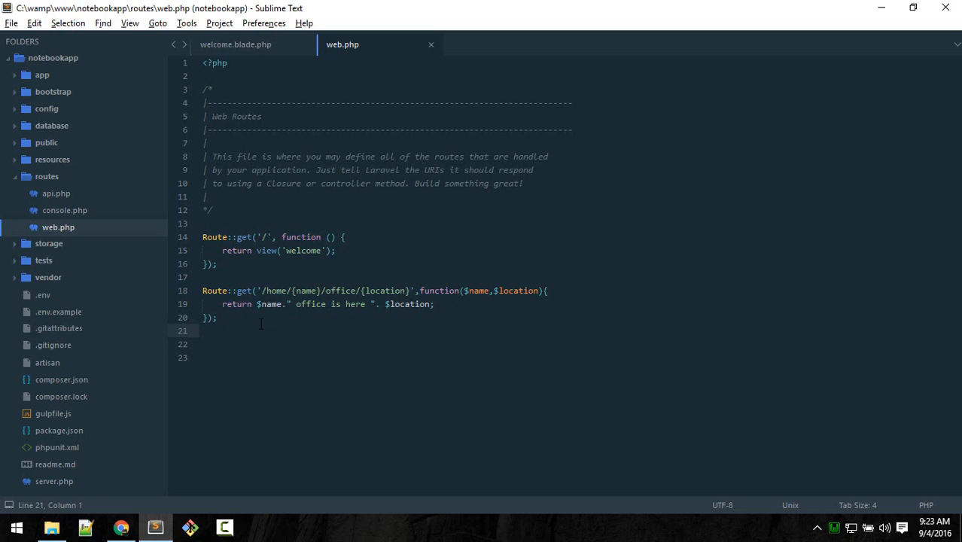
left_click(241, 291)
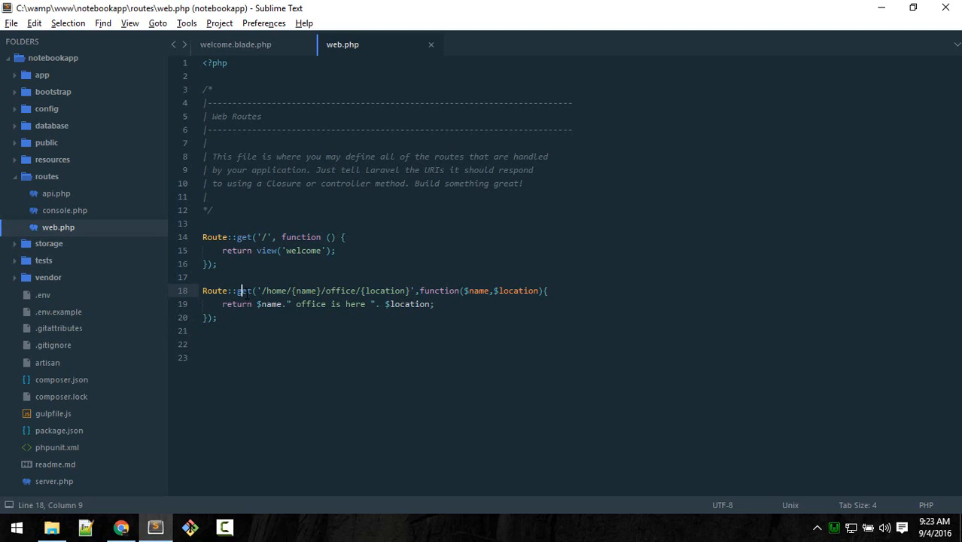
type("post")
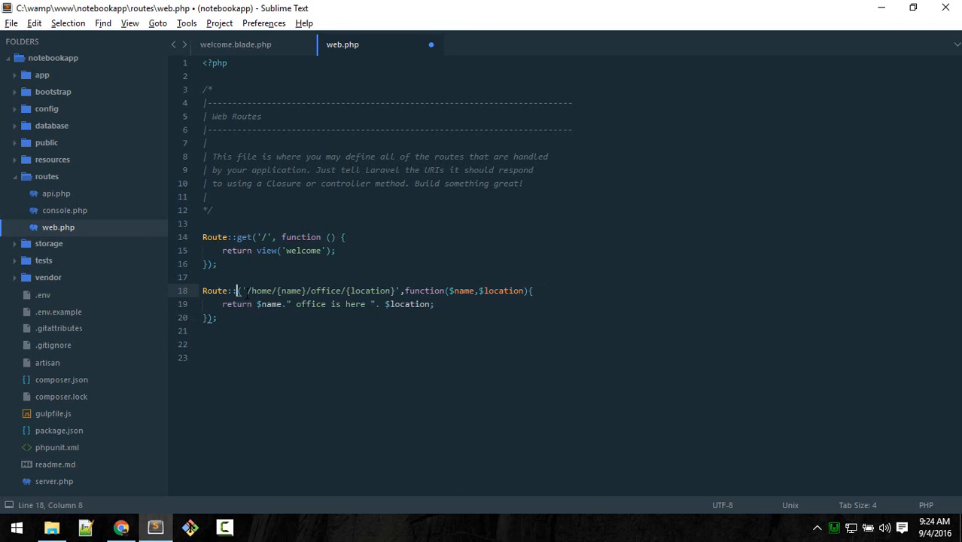
type("pu")
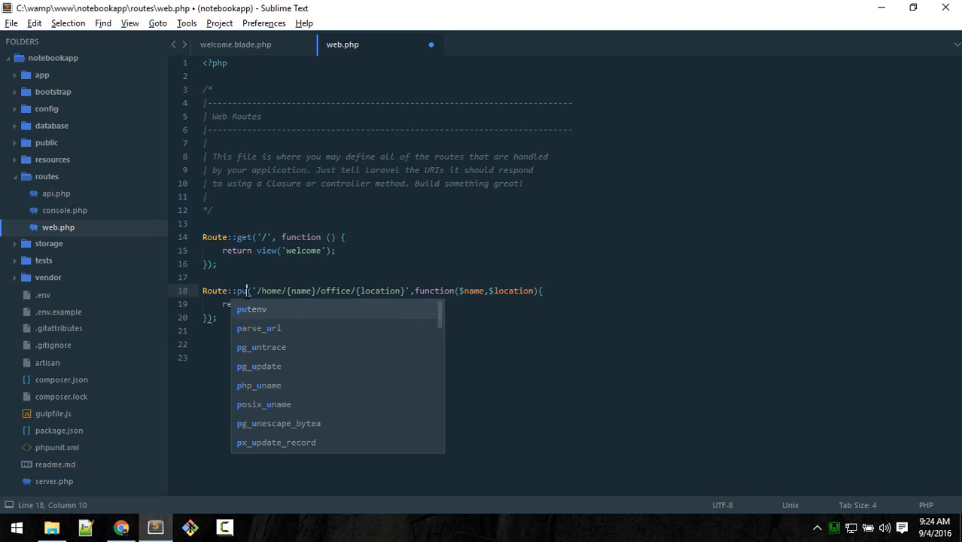
type("delete")
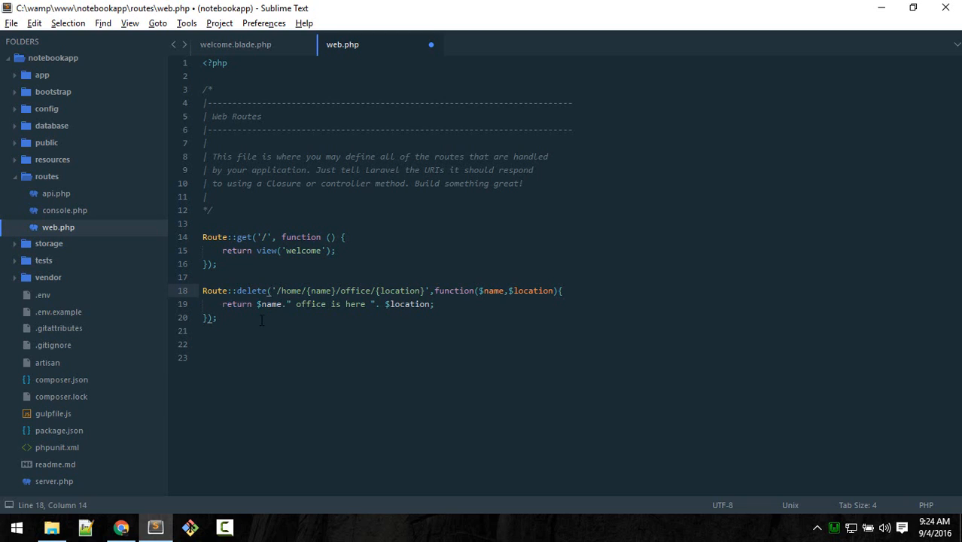
type("ge")
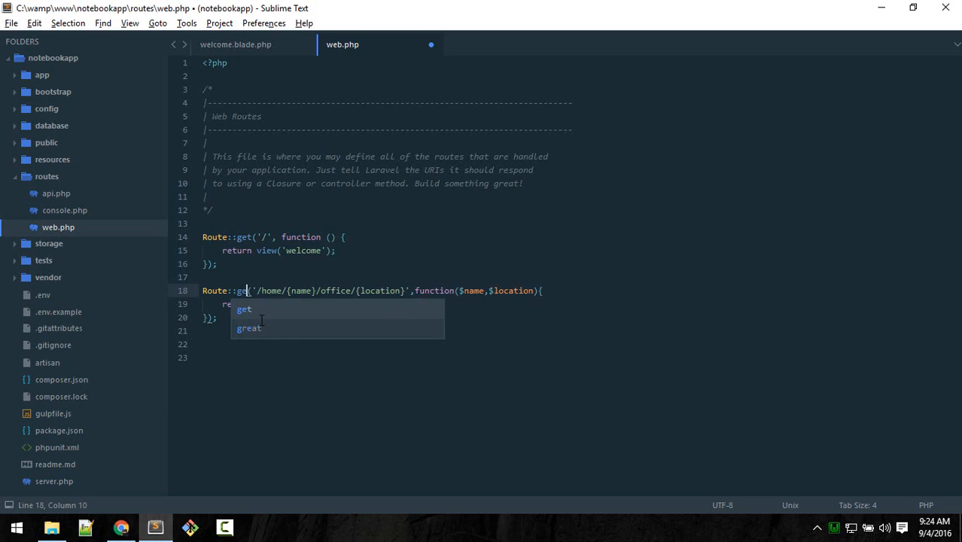